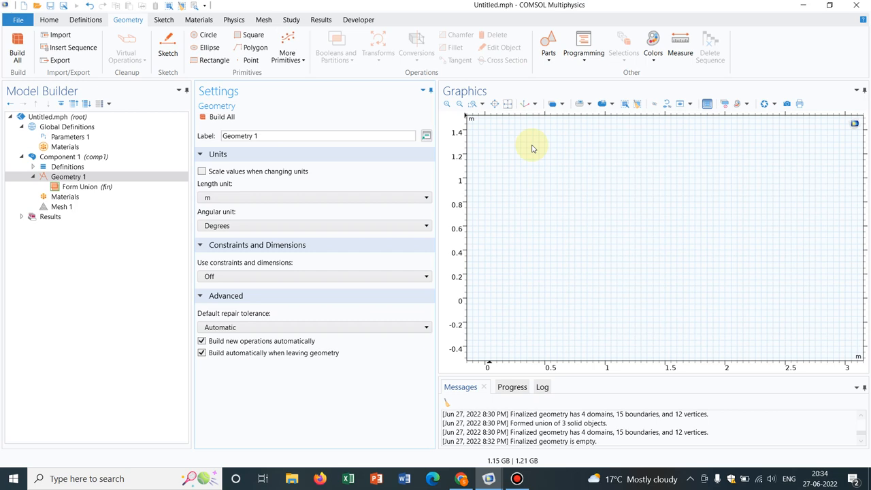
pyautogui.moveTo(73, 6)
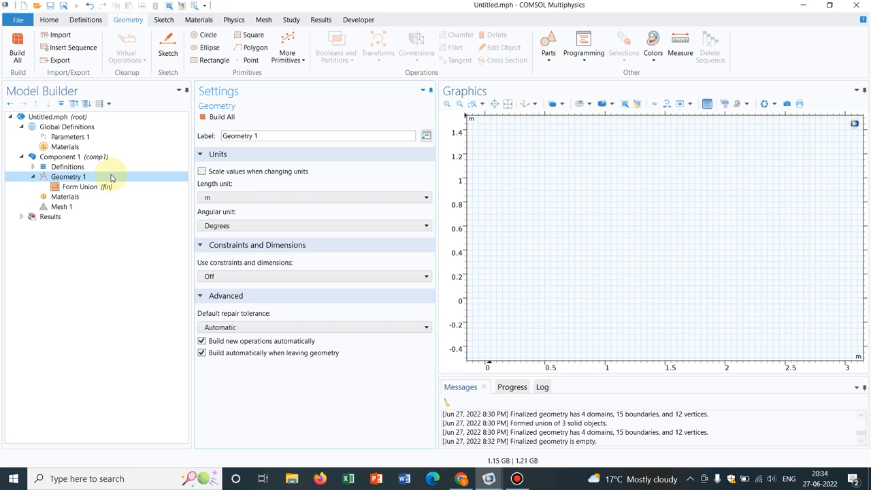
# Open the Geometry 1 context menu to list the primitives available to add
pyautogui.rightClick(68, 176)
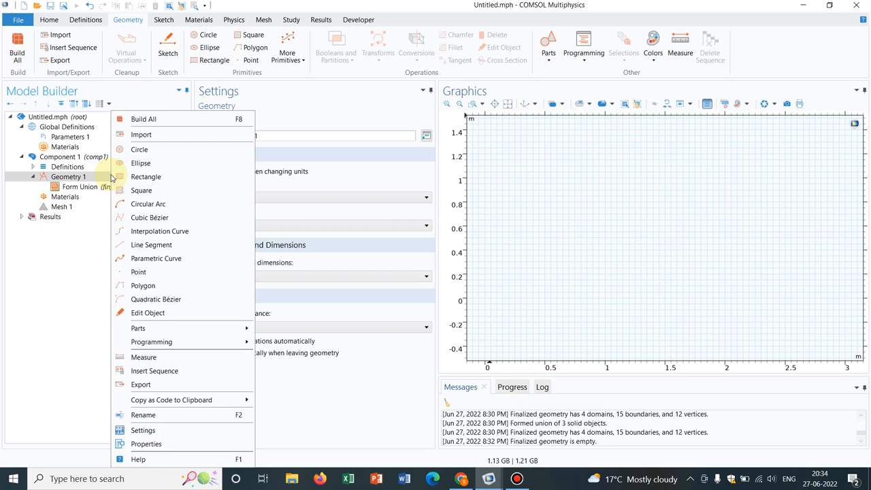
pyautogui.moveTo(115, 177)
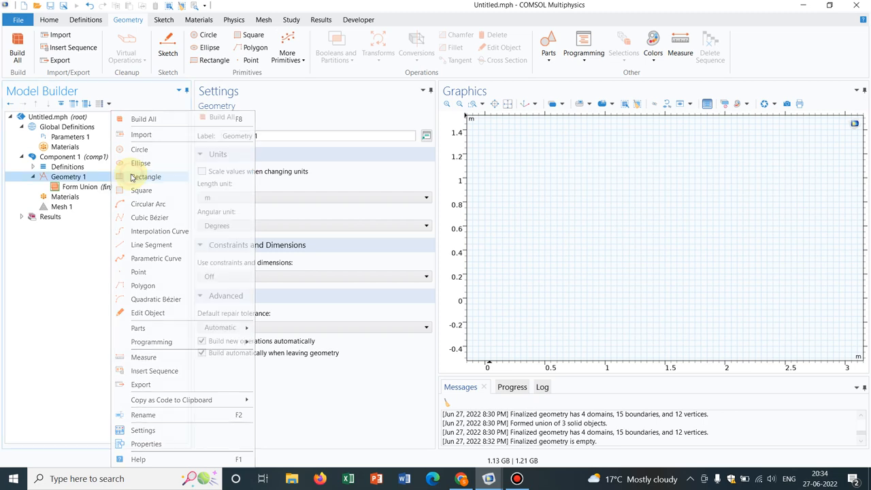
# Add a Rectangle with width 3 at the origin and build it
pyautogui.click(145, 176)
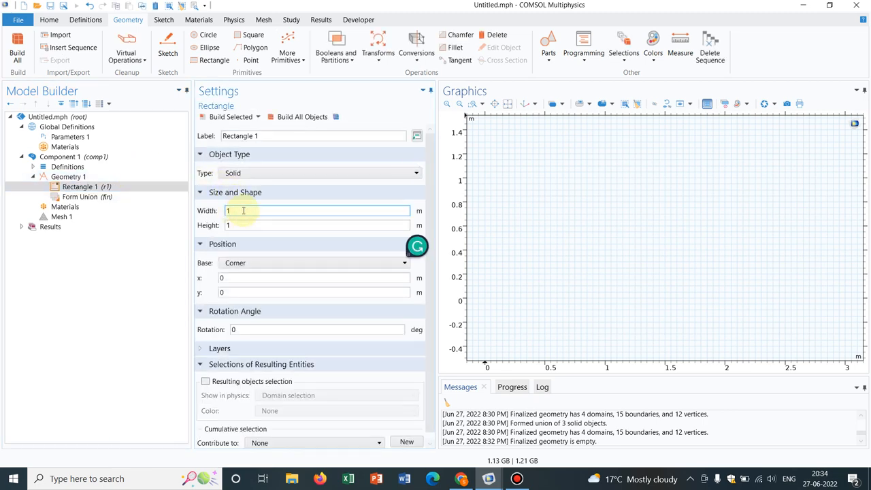
pyautogui.write('3')
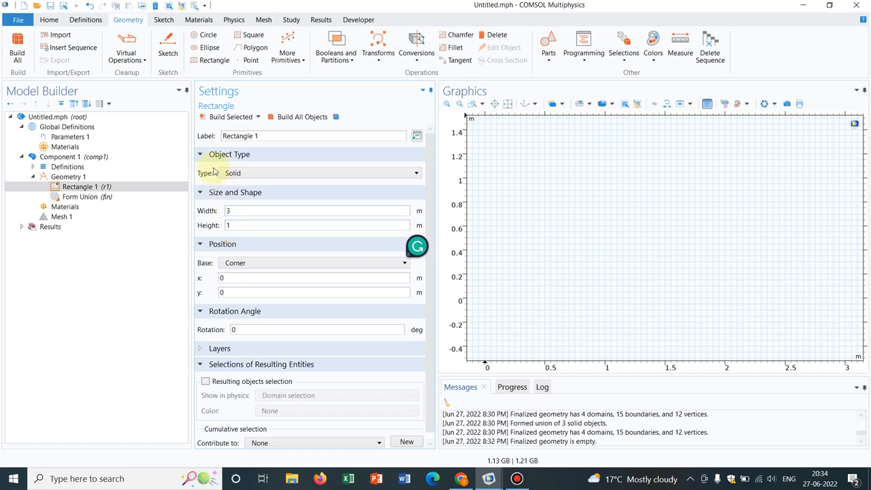
pyautogui.click(230, 116)
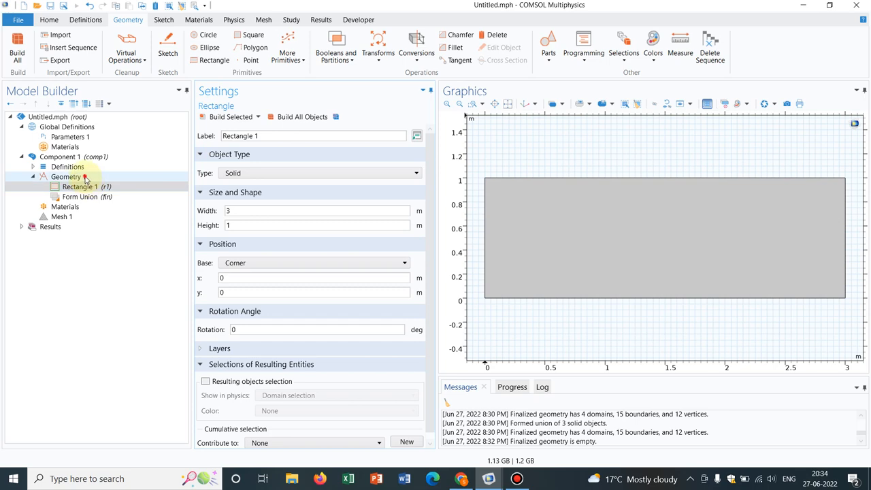
pyautogui.rightClick(68, 177)
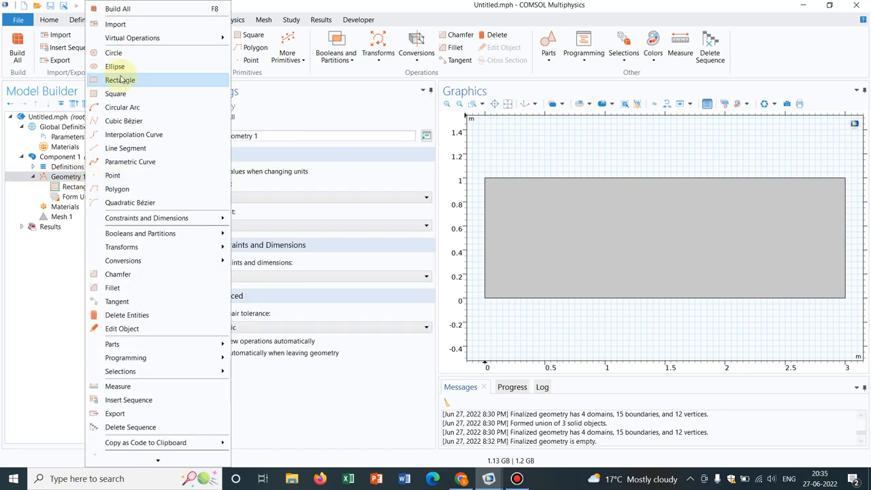
# Add a Square of side 0.2, centred at x 1.5, y 0.5, and build all objects
pyautogui.click(115, 93)
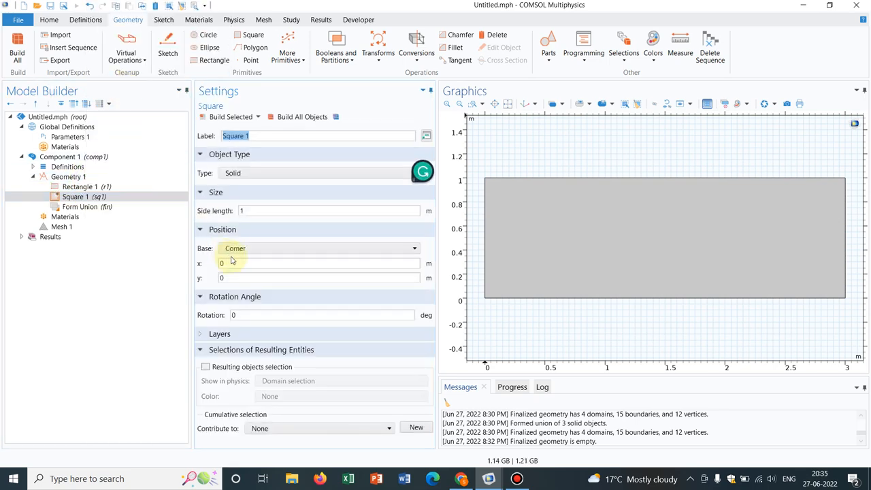
pyautogui.click(326, 210)
pyautogui.write('0.2')
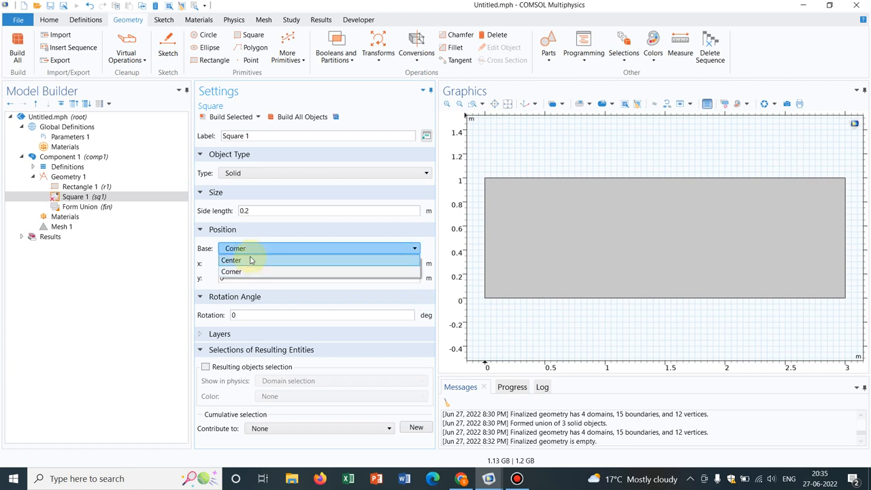
pyautogui.click(231, 260)
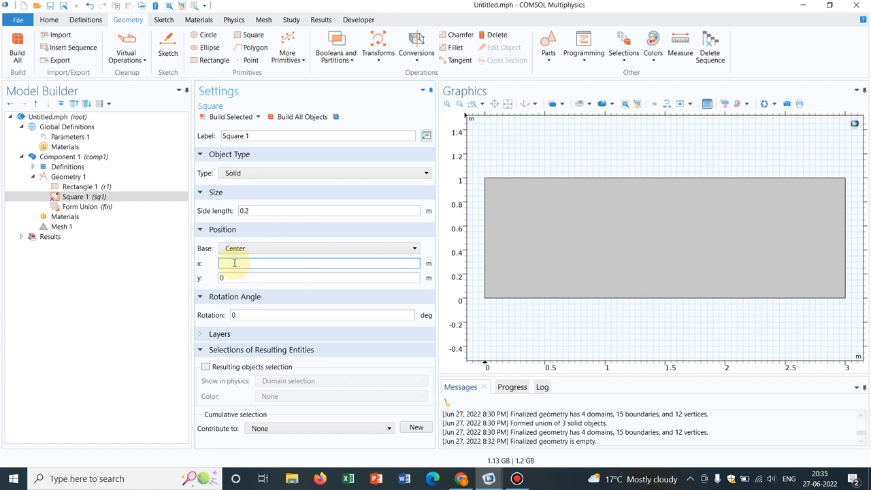
pyautogui.write('1.5')
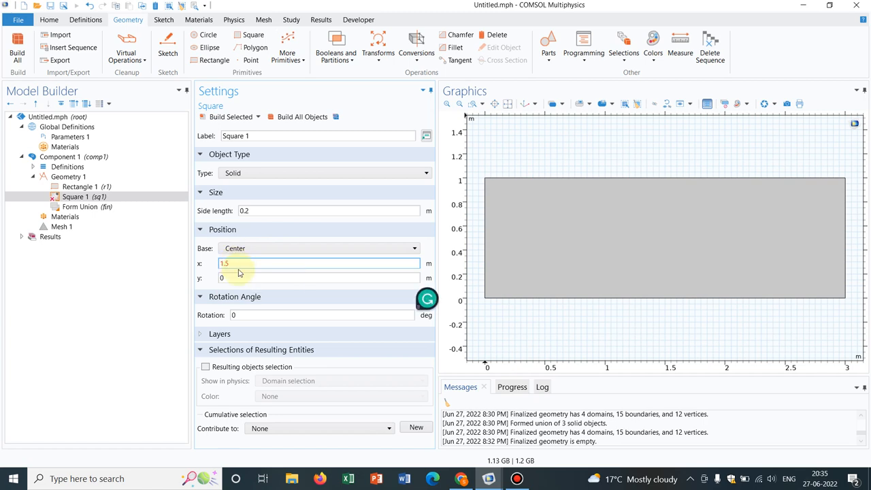
pyautogui.click(319, 277)
pyautogui.write('.5')
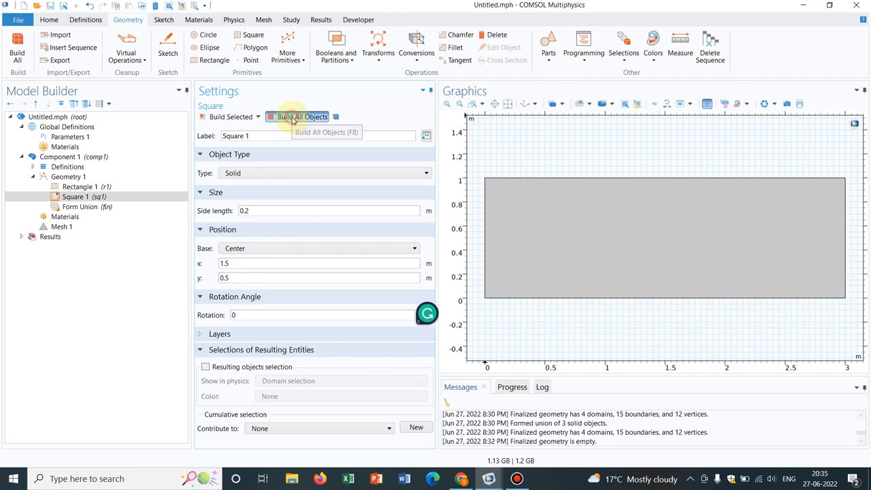
pyautogui.click(301, 116)
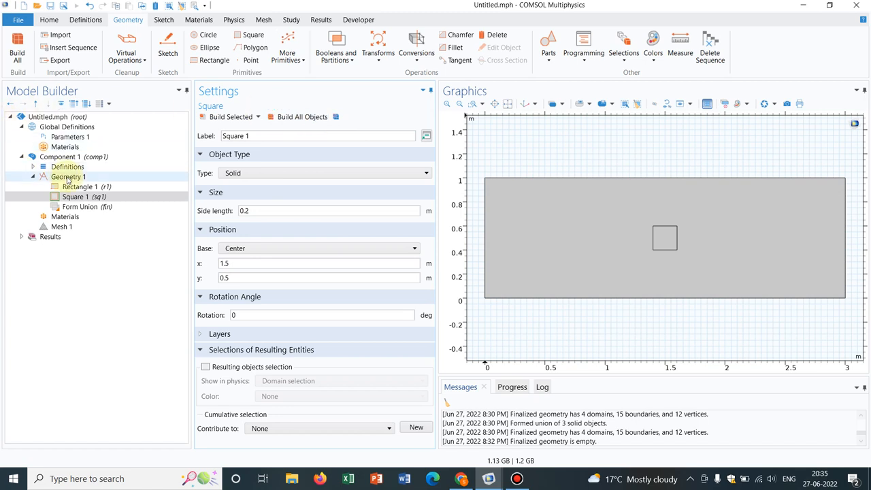
pyautogui.click(68, 176)
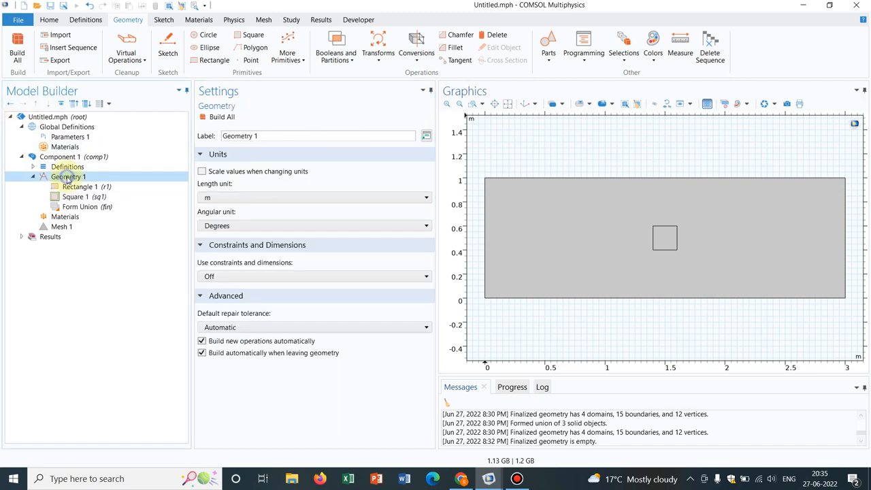
# Add a second Rectangle, width 3 and height 0.5, from the origin
pyautogui.rightClick(68, 176)
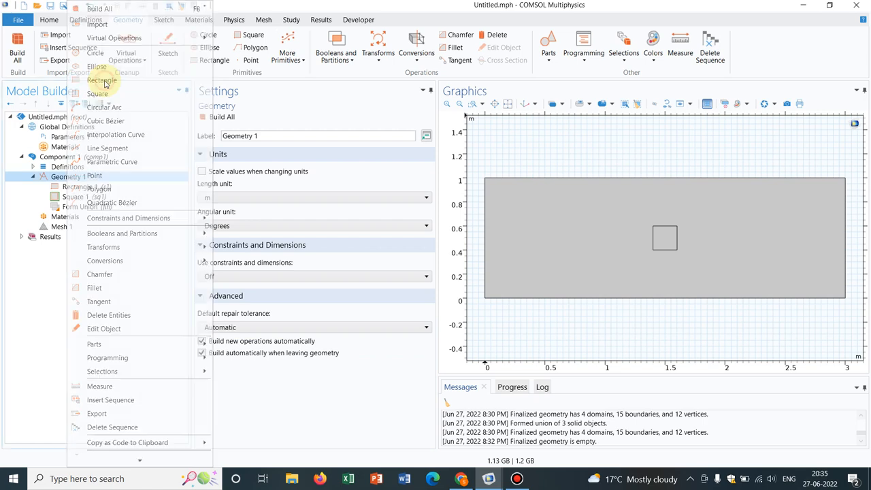
pyautogui.click(102, 80)
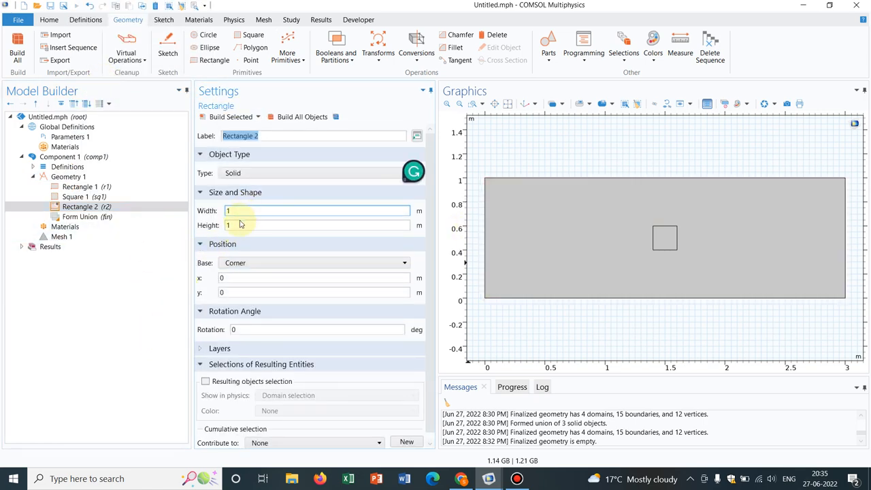
pyautogui.click(316, 210)
pyautogui.write('3')
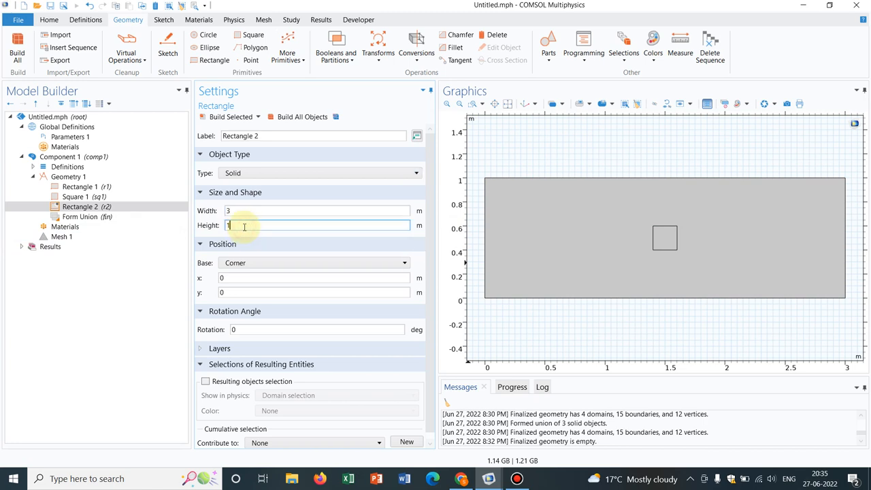
pyautogui.write('0.5')
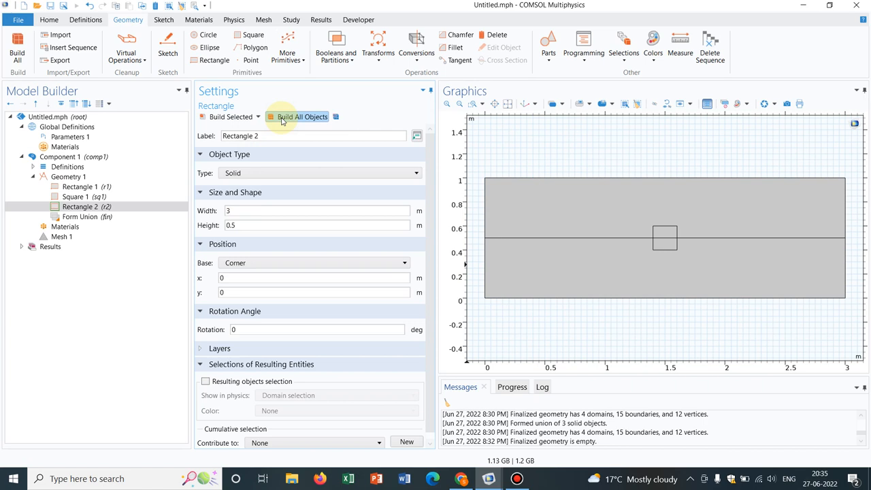
pyautogui.moveTo(391, 167)
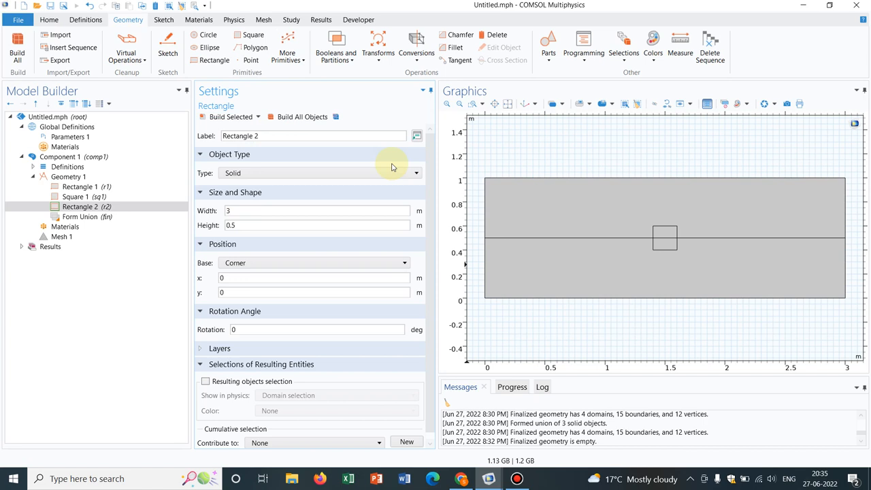
pyautogui.click(597, 214)
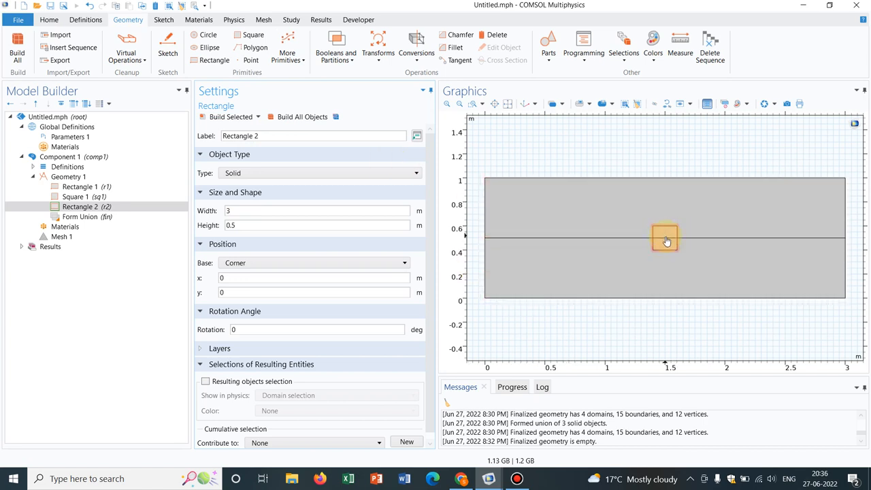
pyautogui.click(619, 272)
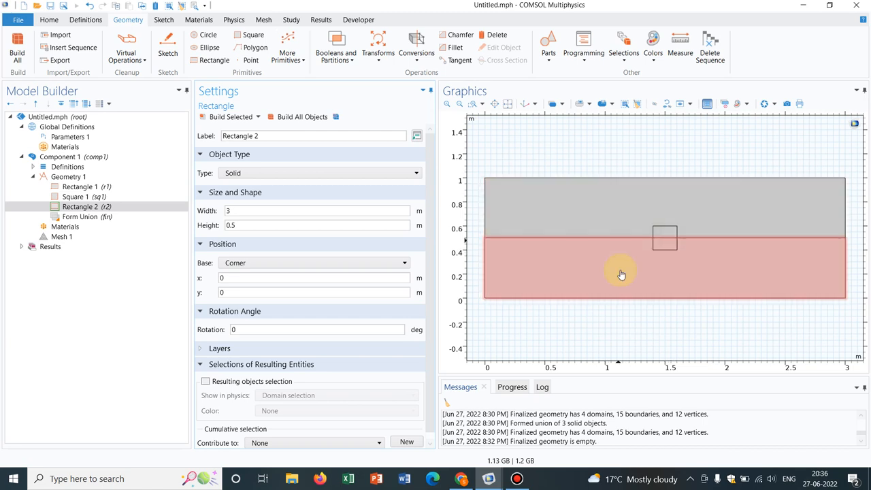
pyautogui.moveTo(592, 264)
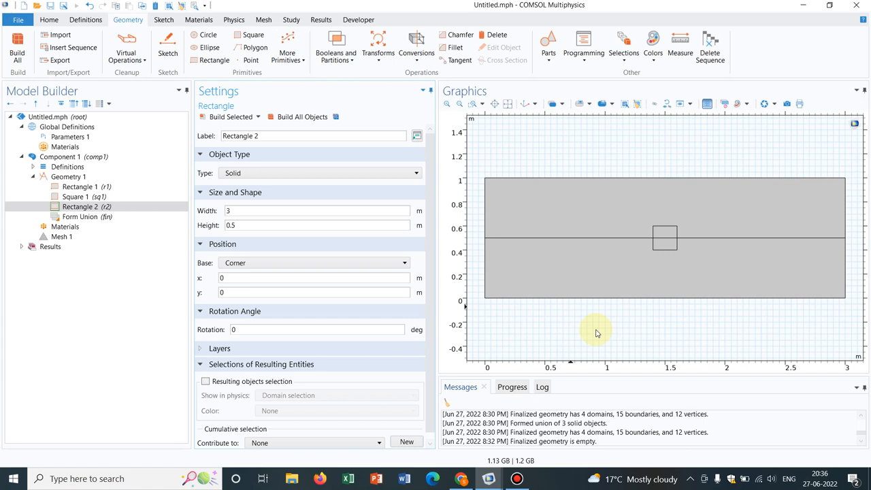
pyautogui.click(549, 267)
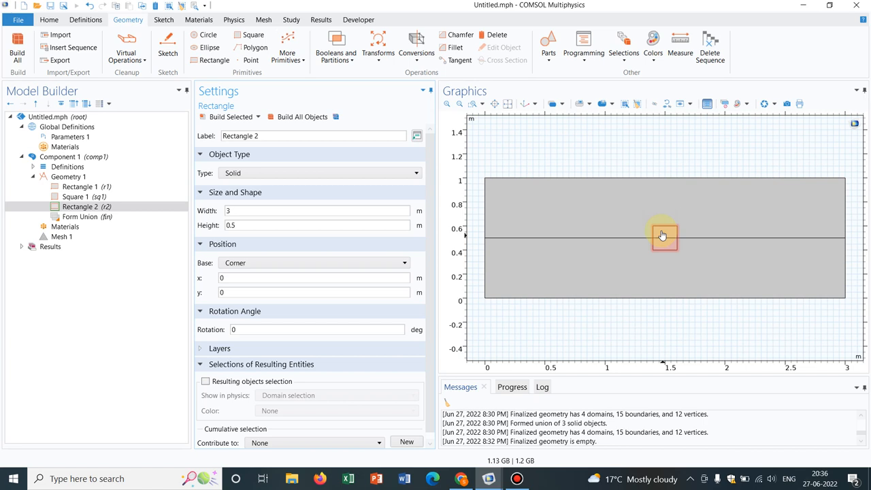
pyautogui.moveTo(663, 237)
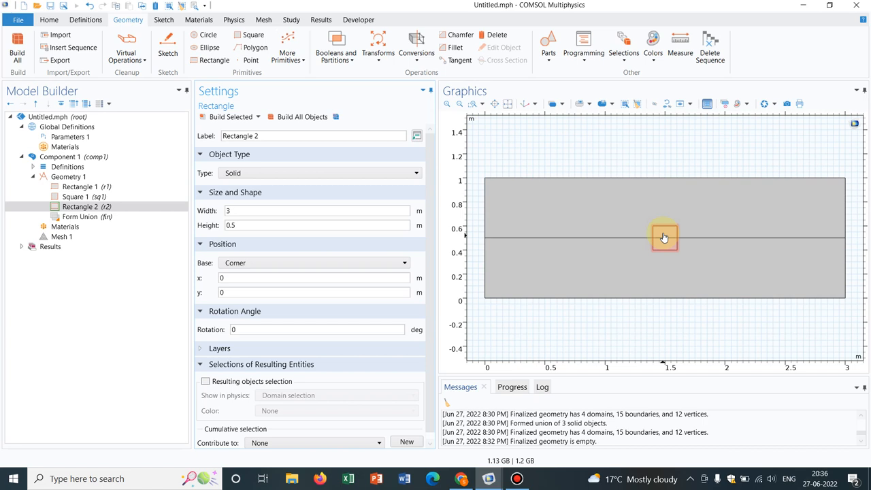
pyautogui.click(68, 177)
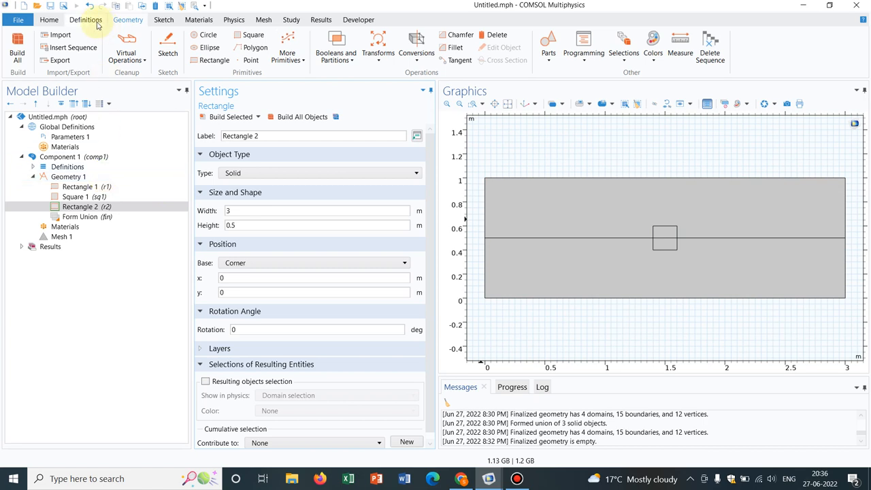
# Create Explicit 1 from the Definitions ribbon containing domain 2, the upper rectangle
pyautogui.click(86, 19)
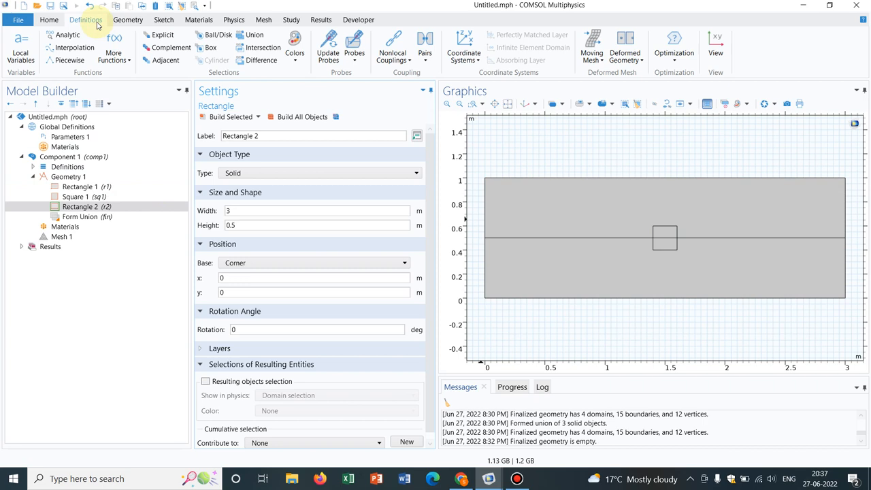
pyautogui.moveTo(162, 35)
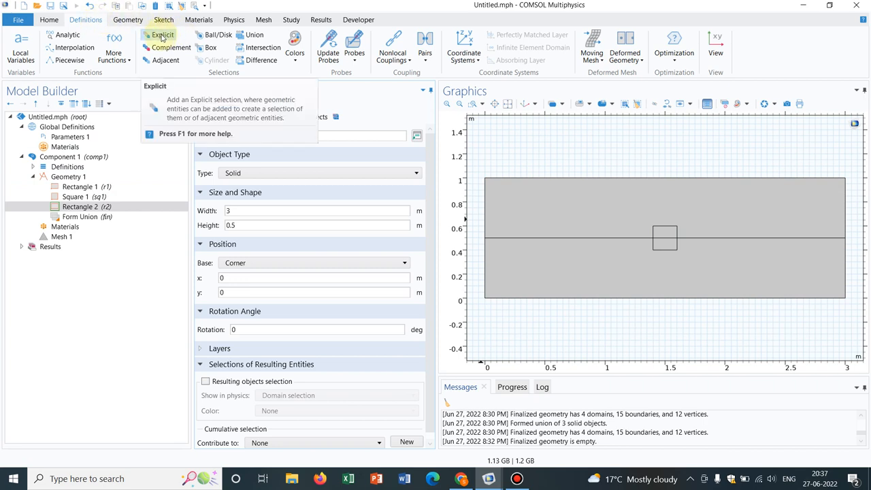
pyautogui.click(162, 34)
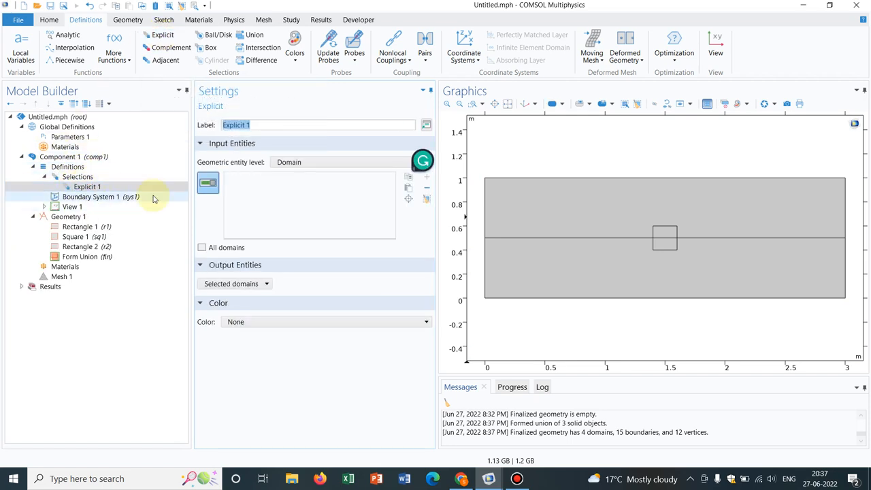
pyautogui.click(538, 189)
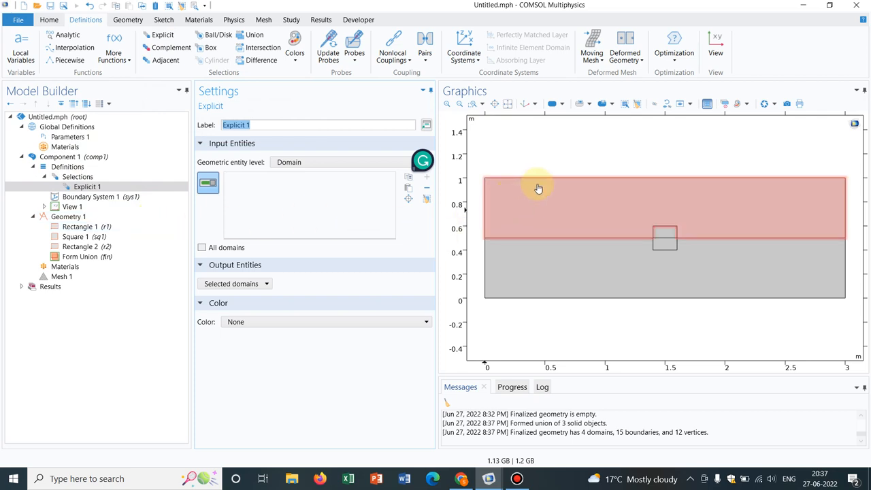
pyautogui.click(538, 204)
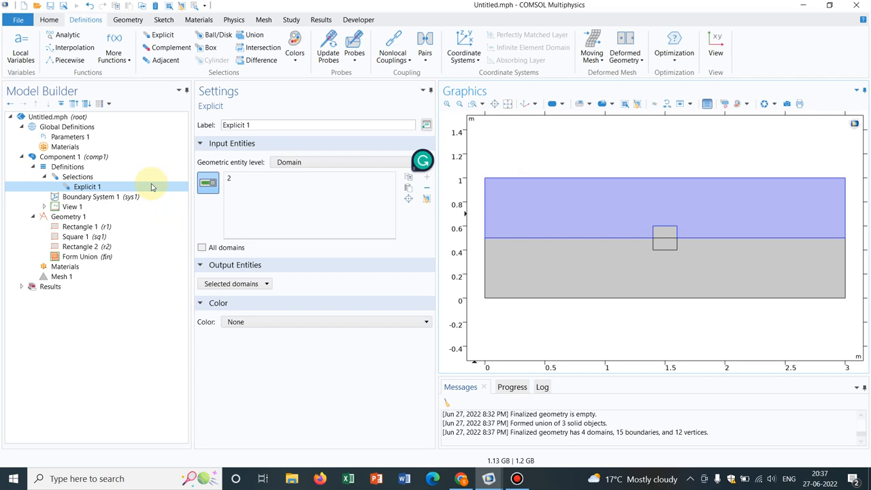
# Rename Explicit 1 to 'Oil' and add a second explicit domain selection
pyautogui.rightClick(87, 187)
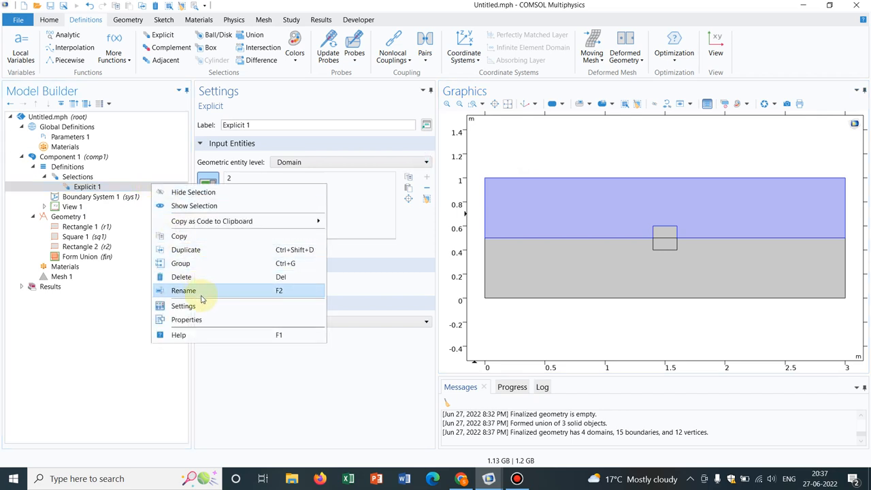
pyautogui.click(183, 291)
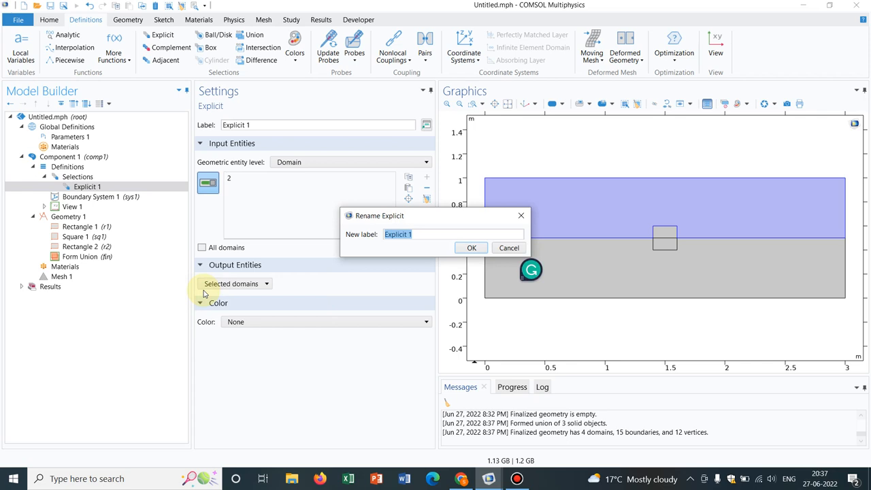
pyautogui.write('O')
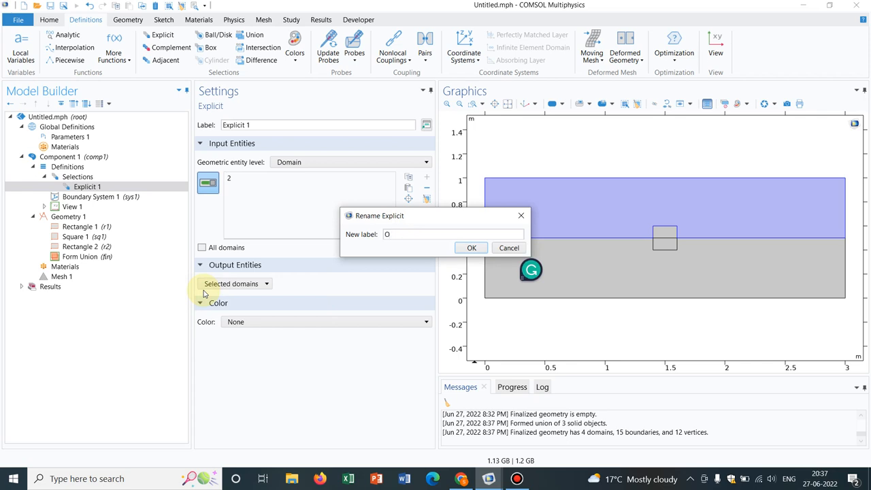
pyautogui.write('il')
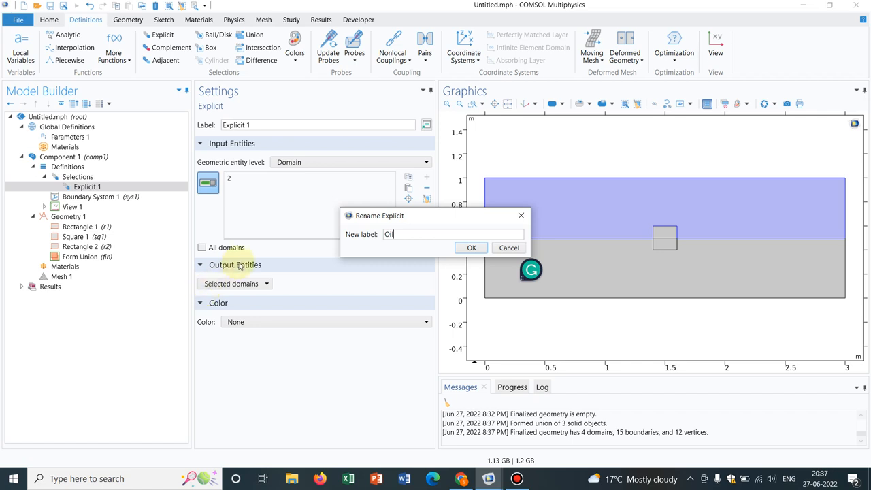
pyautogui.click(471, 247)
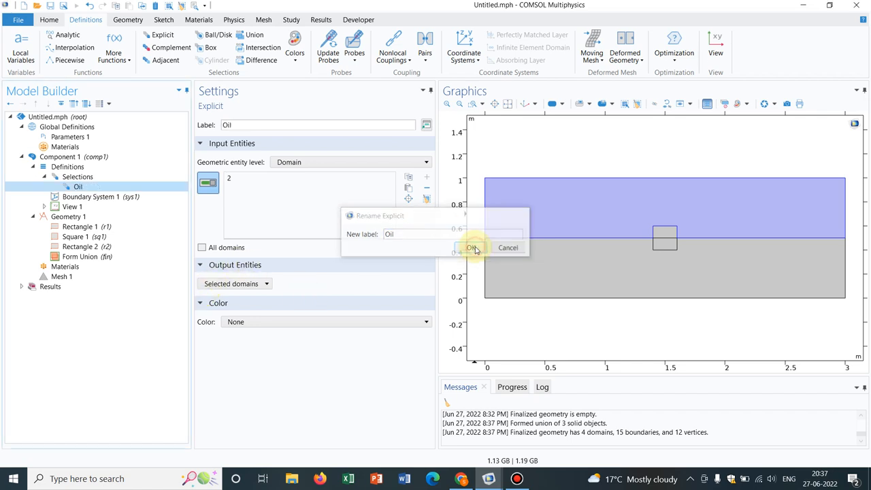
pyautogui.click(472, 247)
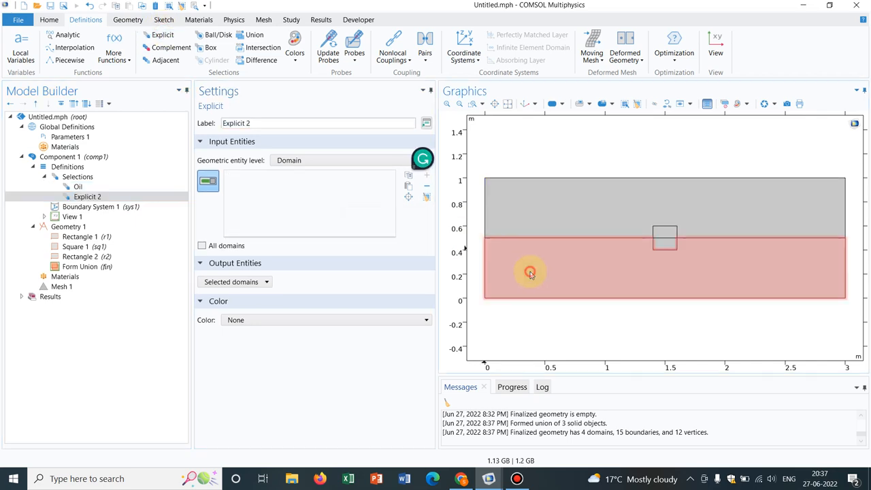
# Put domain 1 into Explicit 2 and rename the selection 'Water'
pyautogui.rightClick(87, 197)
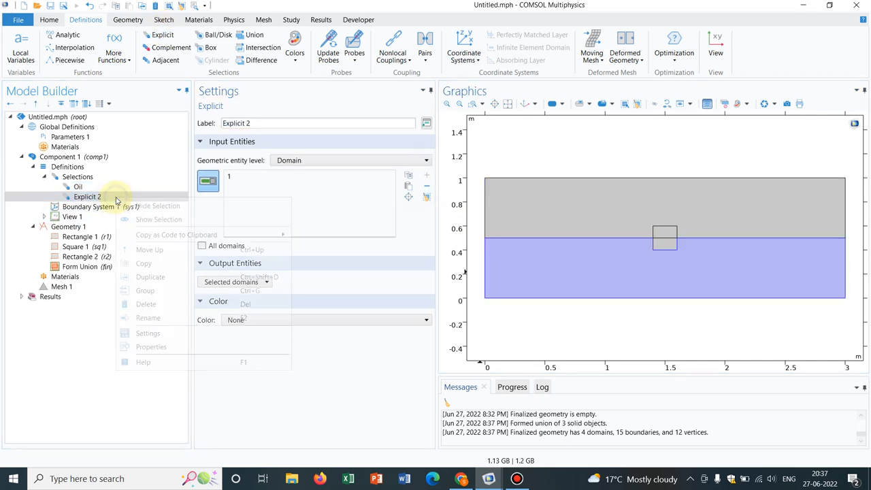
pyautogui.click(148, 318)
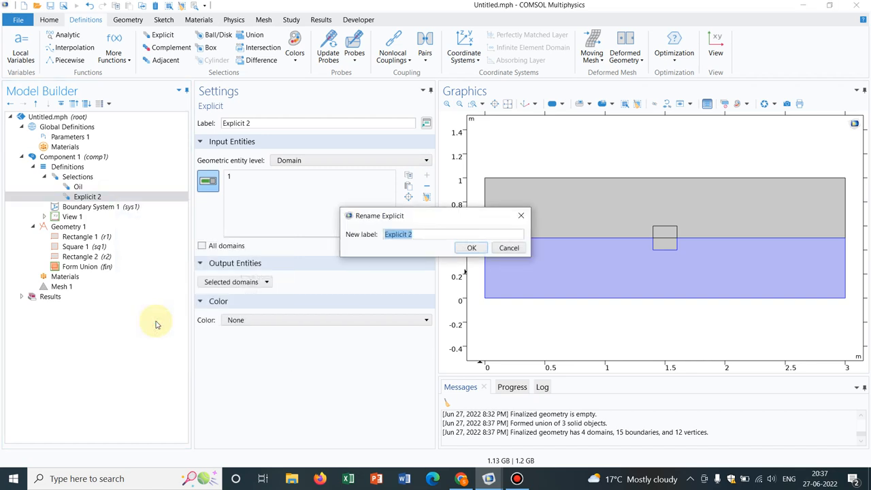
pyautogui.write('W')
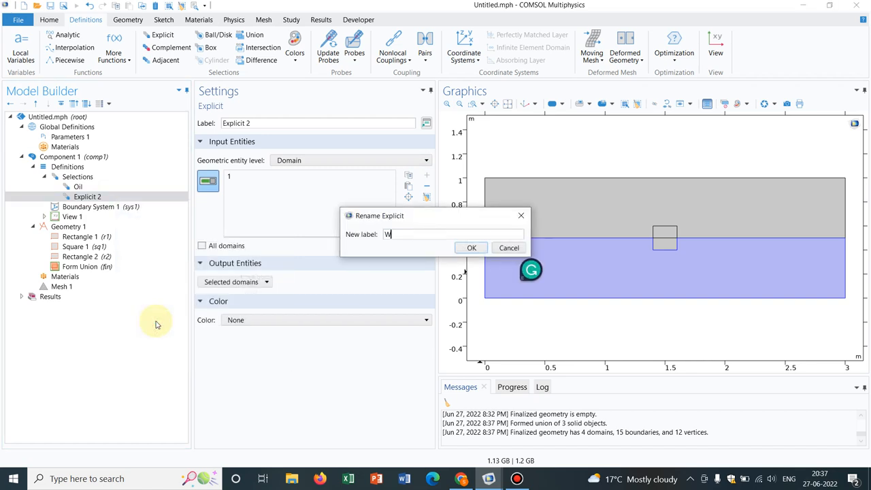
pyautogui.press('Backspace')
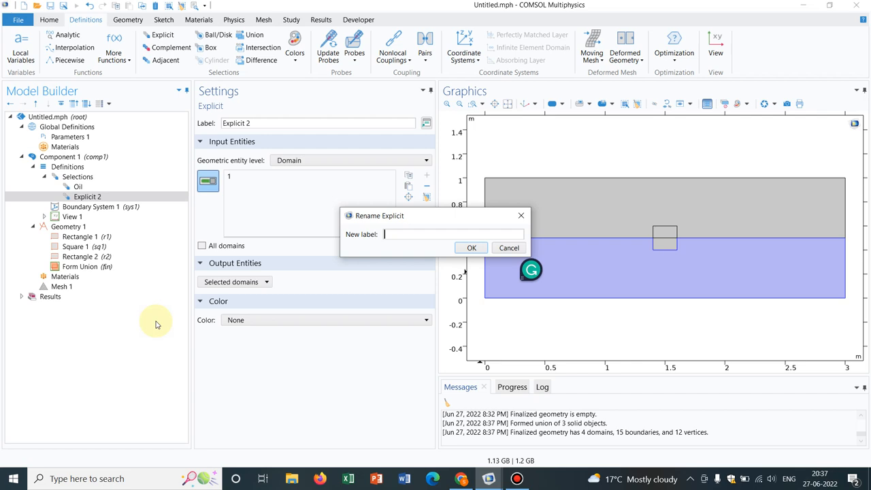
pyautogui.write('Wa')
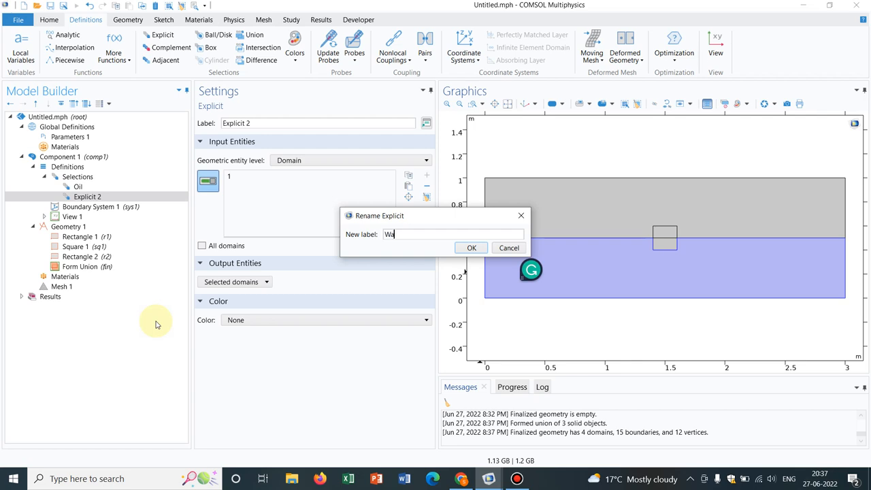
pyautogui.write('ter')
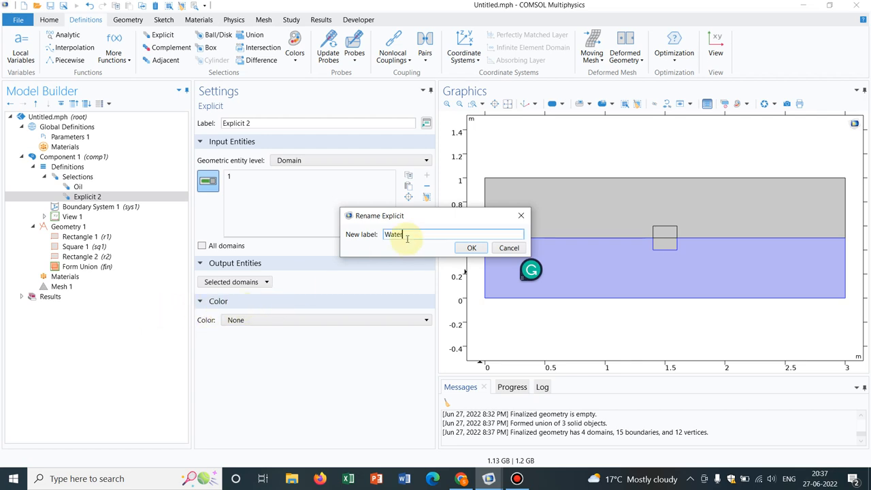
pyautogui.click(470, 247)
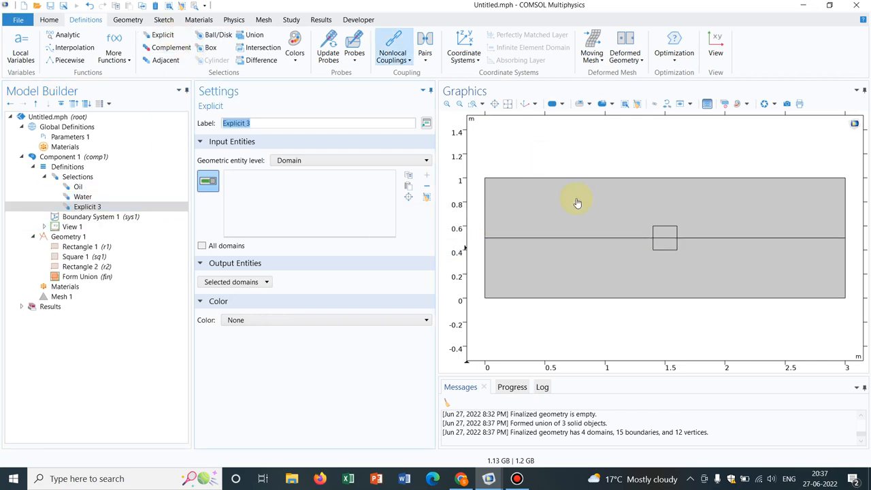
# Add domain 4, the square's upper half, to Explicit 3 and rename it 'Metal1'
pyautogui.click(664, 238)
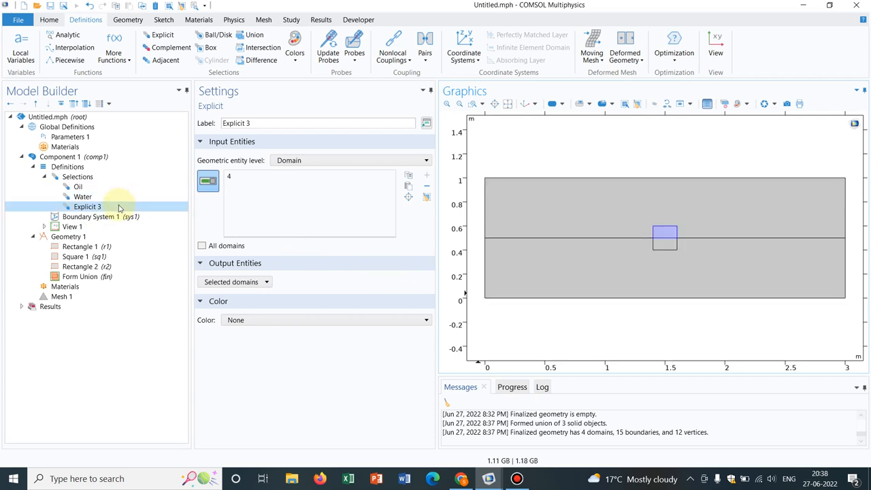
pyautogui.rightClick(87, 207)
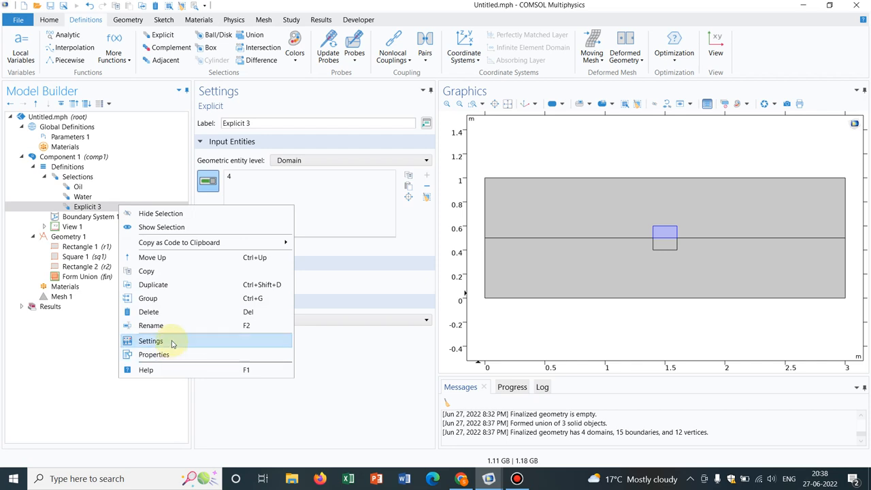
pyautogui.click(151, 325)
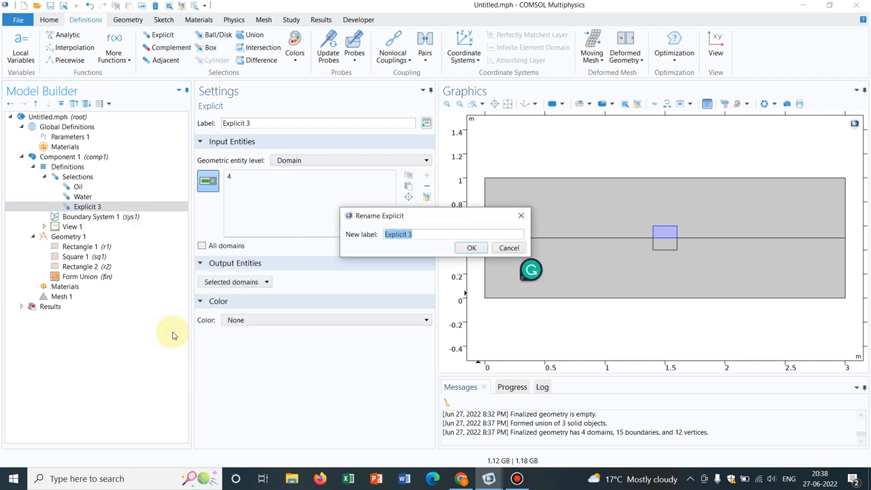
pyautogui.write('Met')
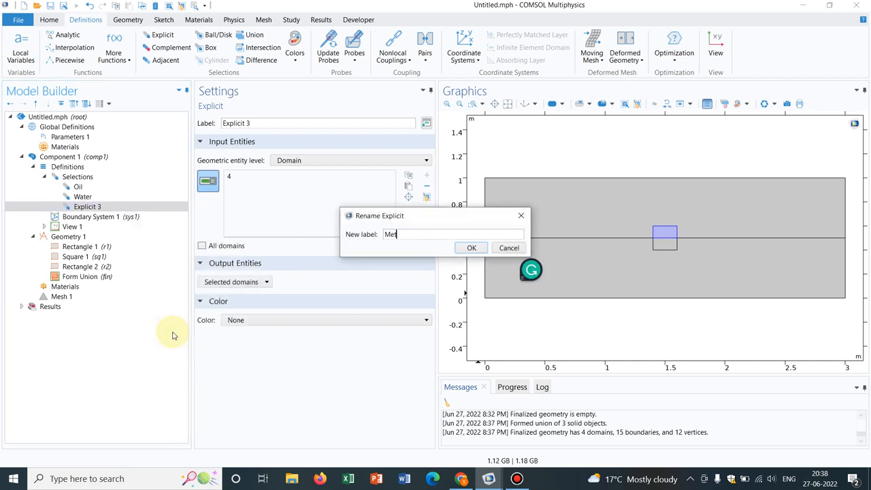
pyautogui.write('al1')
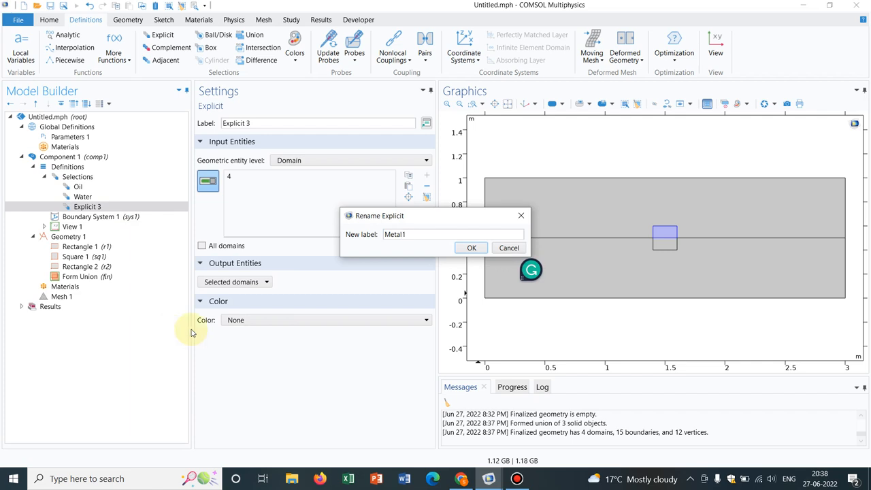
pyautogui.click(471, 247)
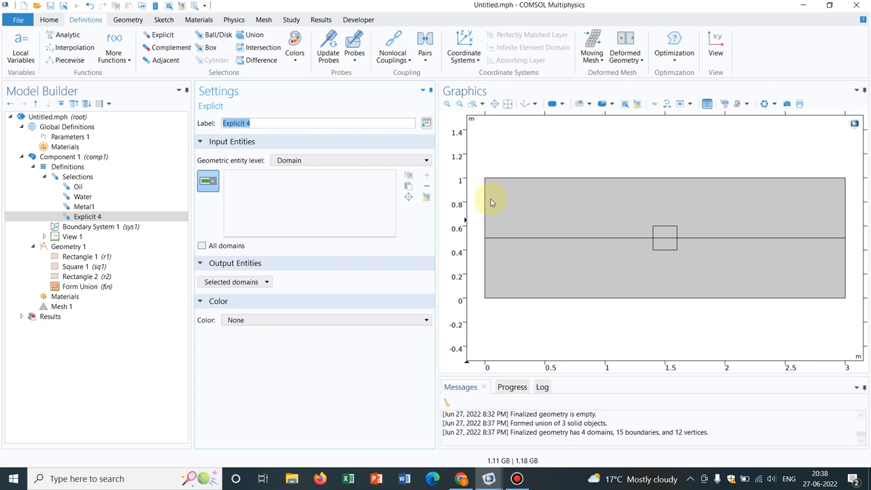
# Add domain 3, the square's lower half, to Explicit 4 and rename it 'Metal2'
pyautogui.click(665, 238)
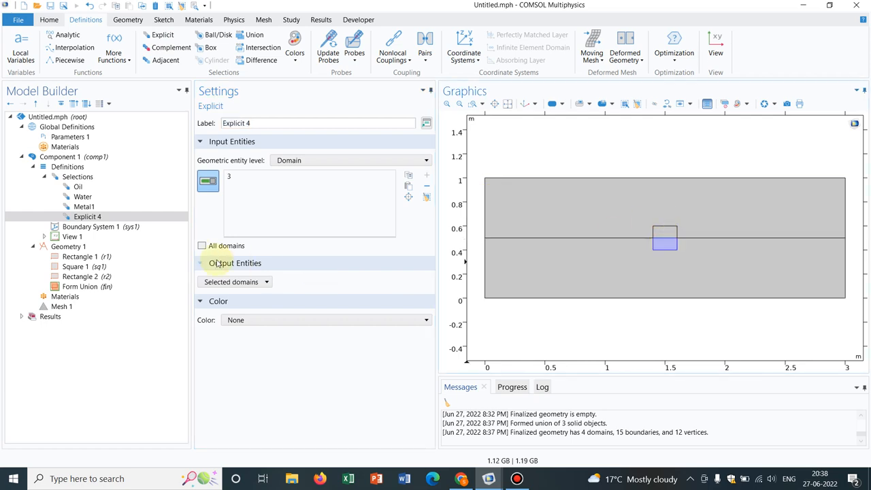
pyautogui.rightClick(87, 217)
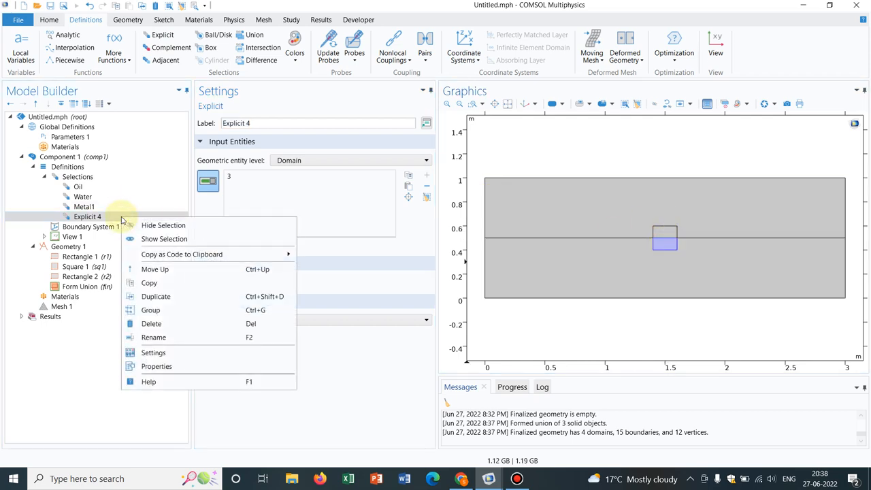
pyautogui.moveTo(173, 337)
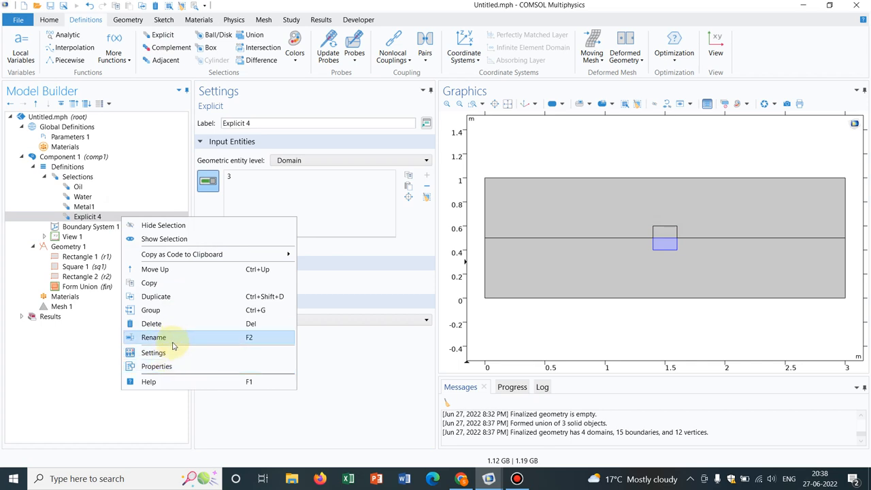
pyautogui.click(154, 337)
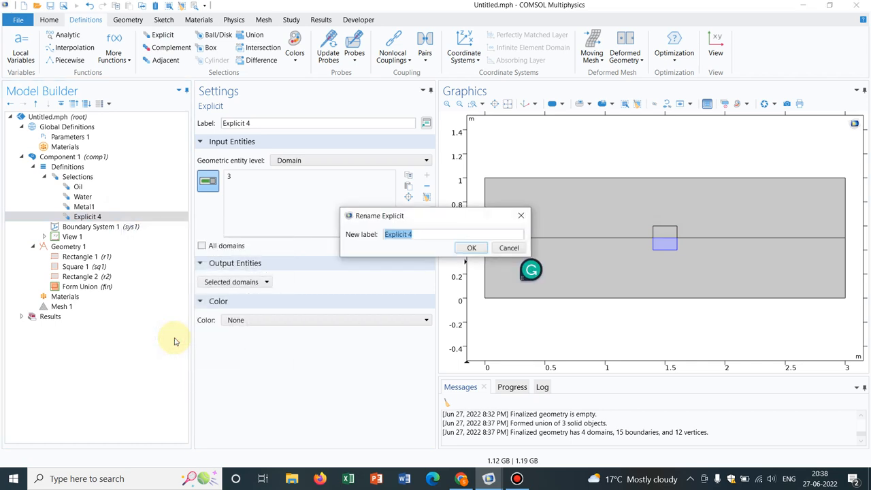
pyautogui.write('Metal')
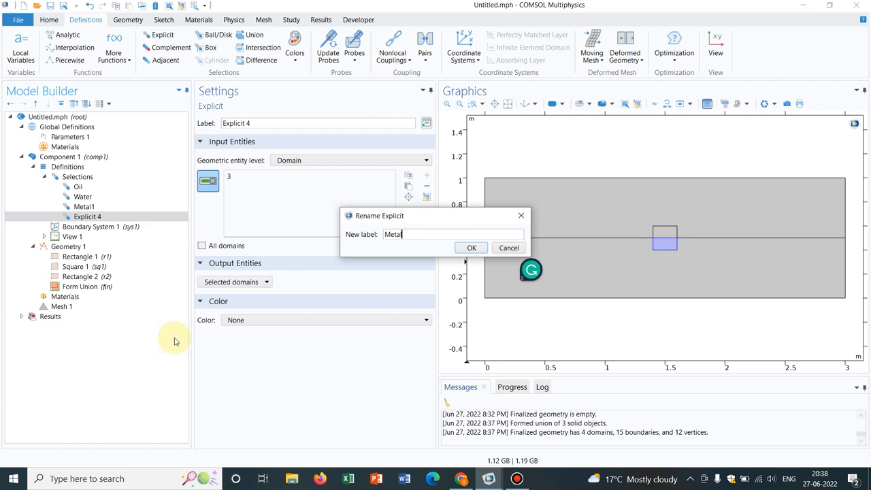
pyautogui.write('2')
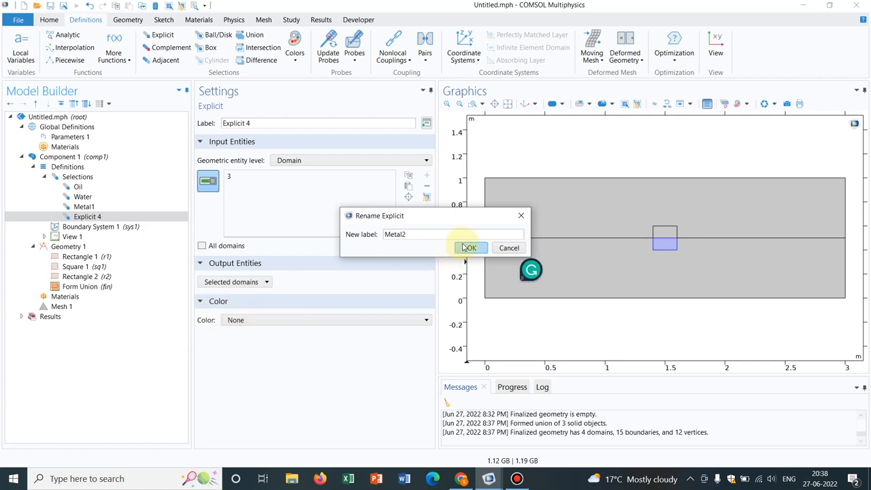
pyautogui.click(470, 247)
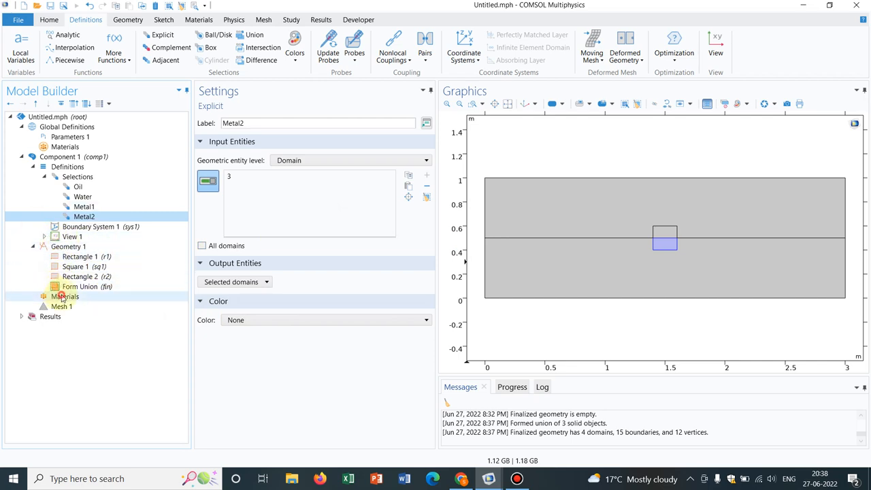
# Add H2O (water) [liquid] from the library's Recent Materials to the component
pyautogui.click(65, 296)
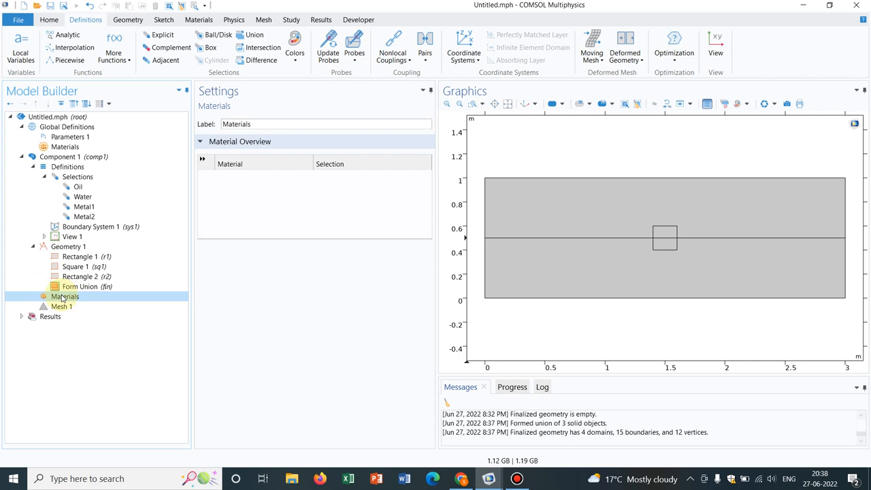
pyautogui.rightClick(65, 296)
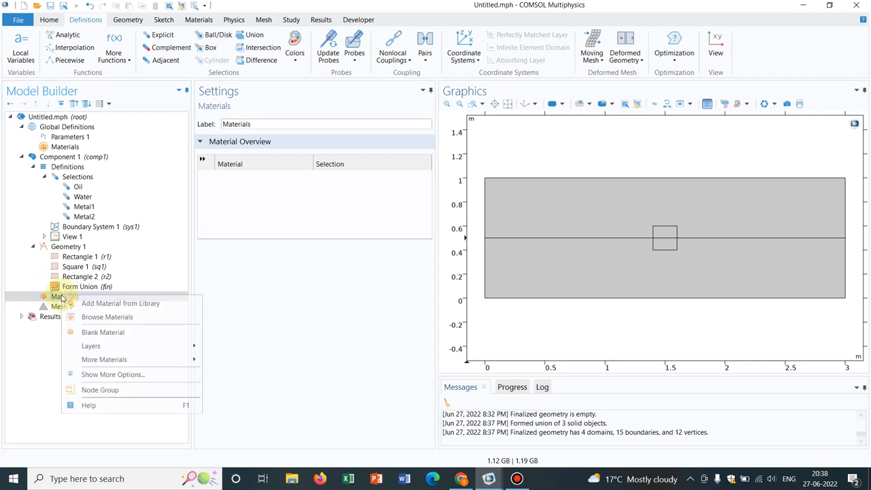
pyautogui.click(120, 303)
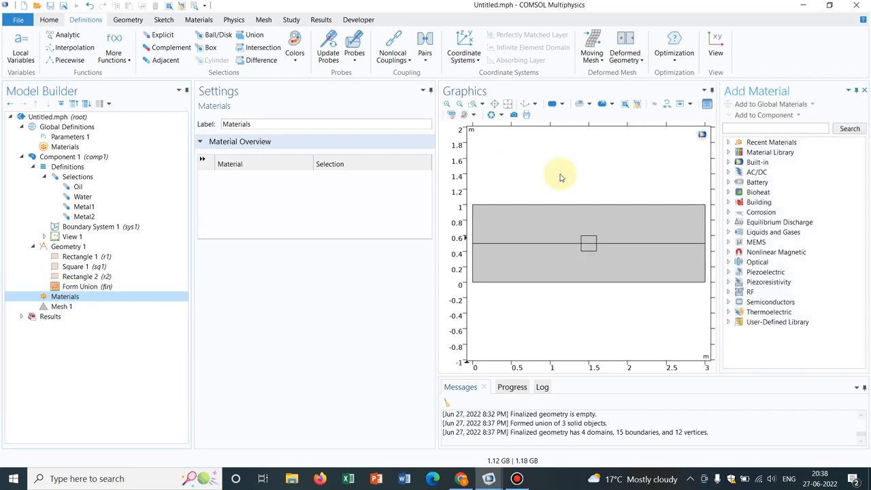
pyautogui.click(729, 142)
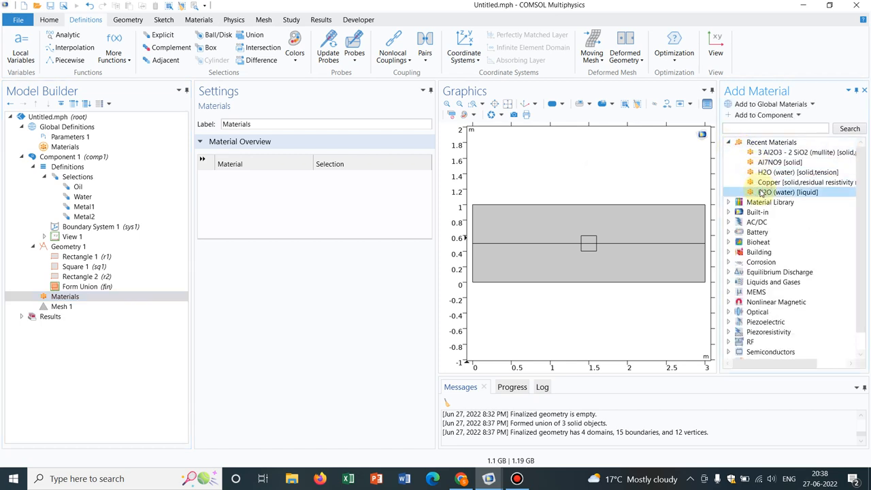
pyautogui.doubleClick(786, 192)
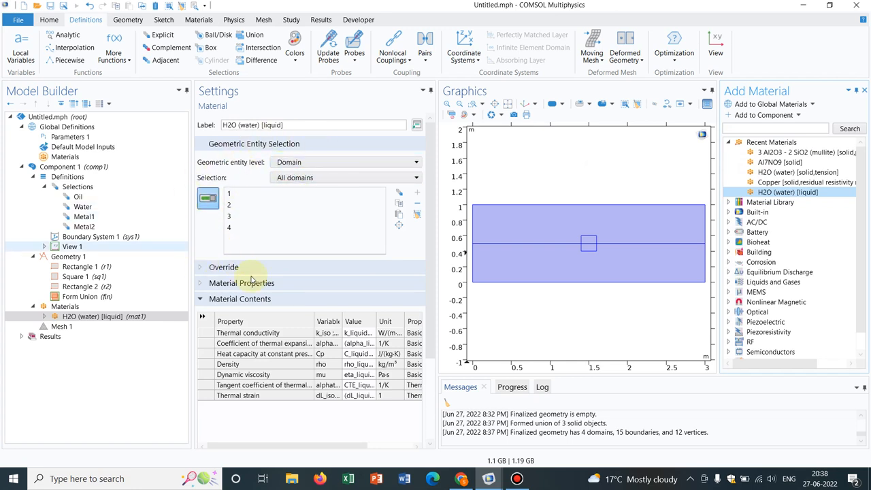
pyautogui.moveTo(583, 163)
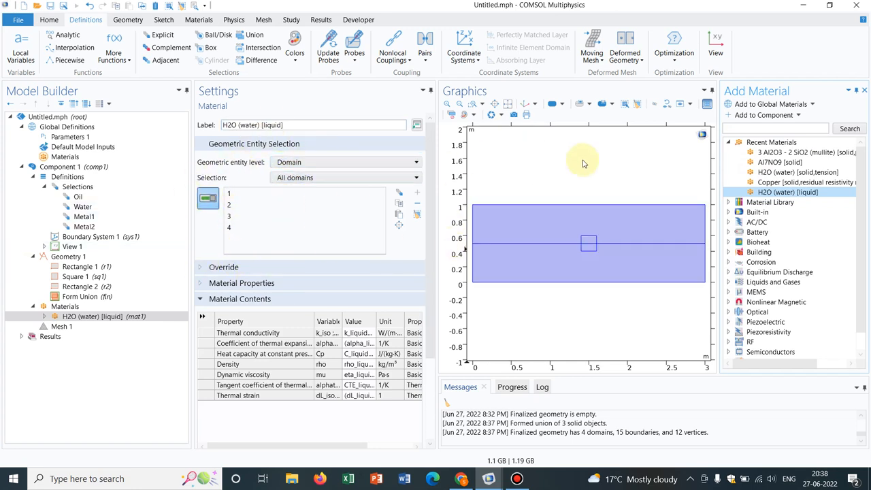
pyautogui.moveTo(217, 179)
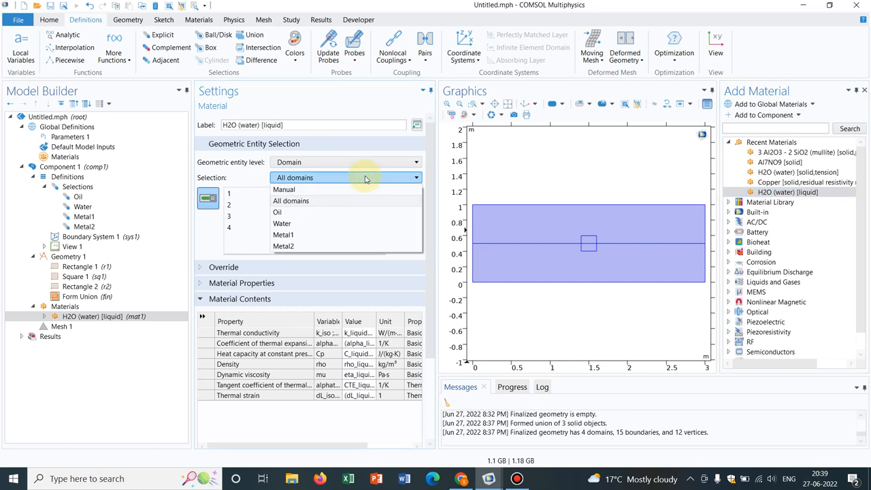
pyautogui.moveTo(359, 186)
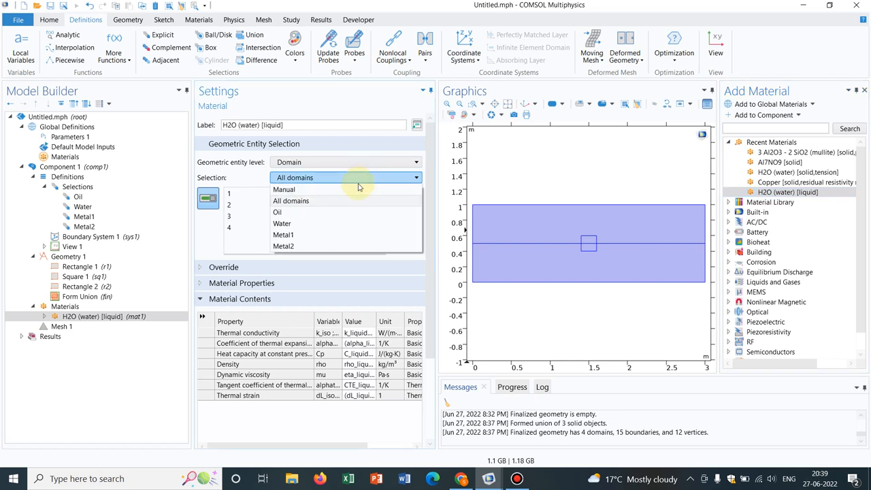
pyautogui.moveTo(315, 212)
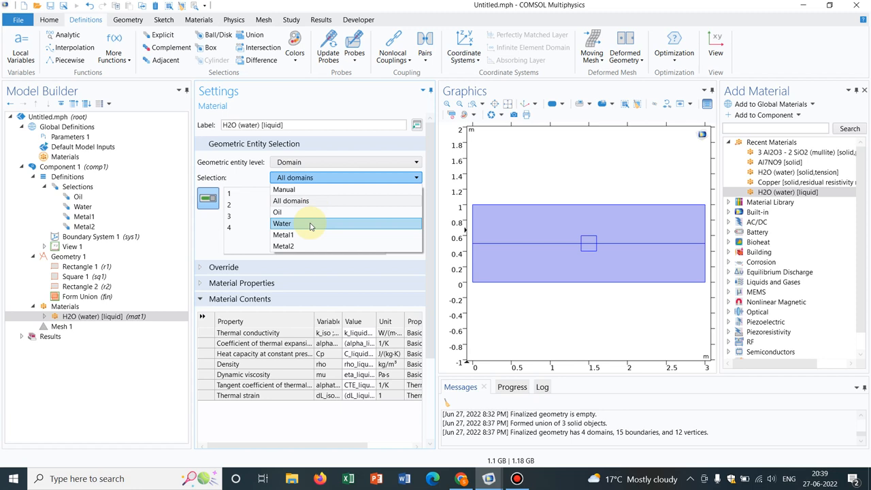
# Limit the H2O material to the Water selection, covering only lower domain 1
pyautogui.click(281, 223)
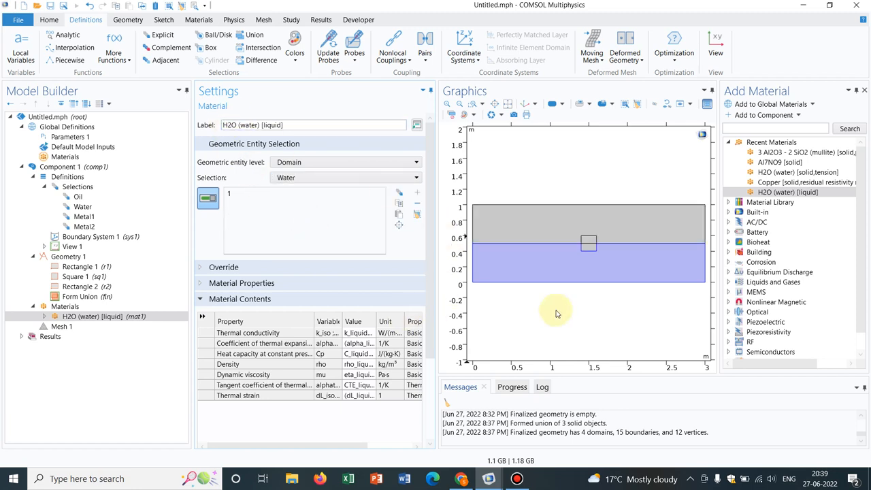
pyautogui.moveTo(583, 349)
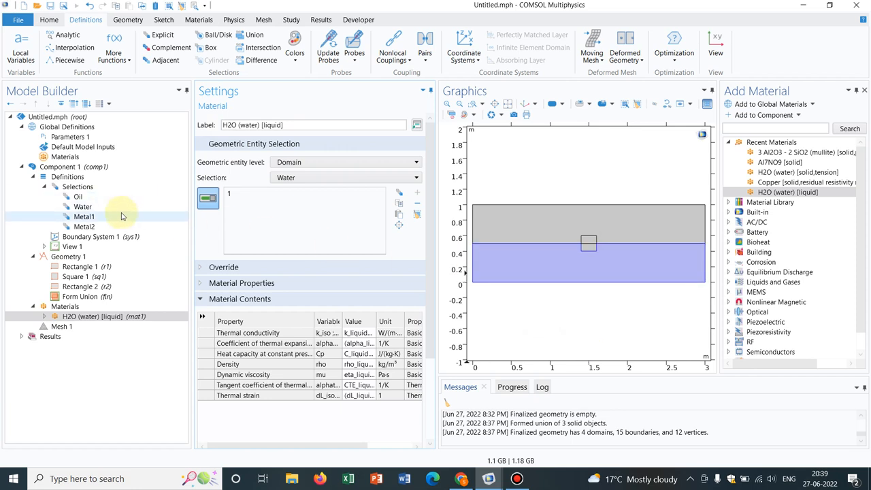
pyautogui.click(82, 206)
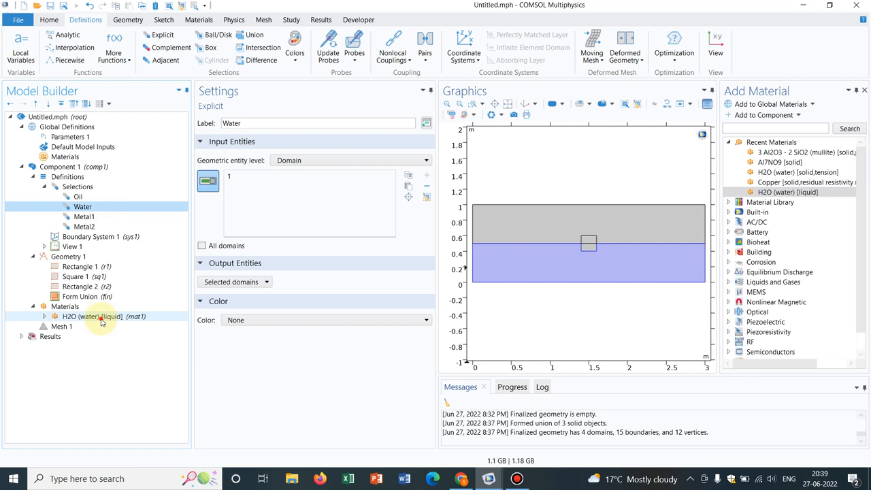
pyautogui.click(91, 316)
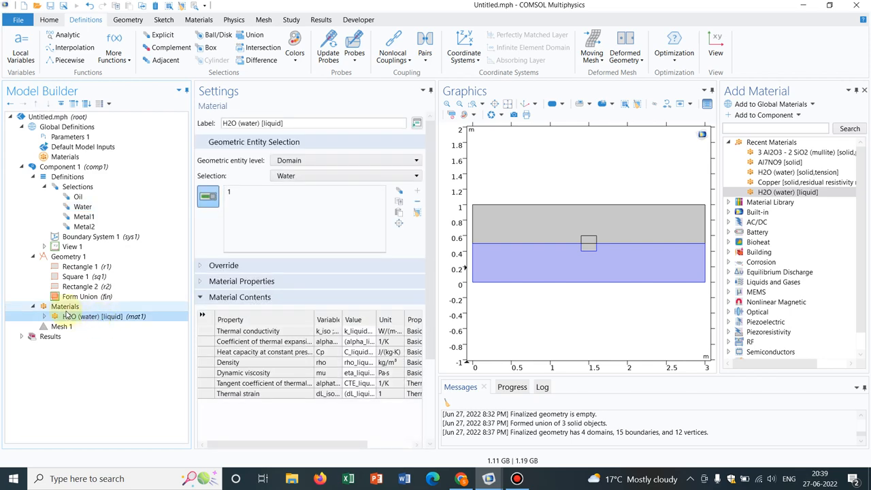
# Search the material library for 'oil' and scroll to Limestone (Nazareth) solid
pyautogui.click(774, 128)
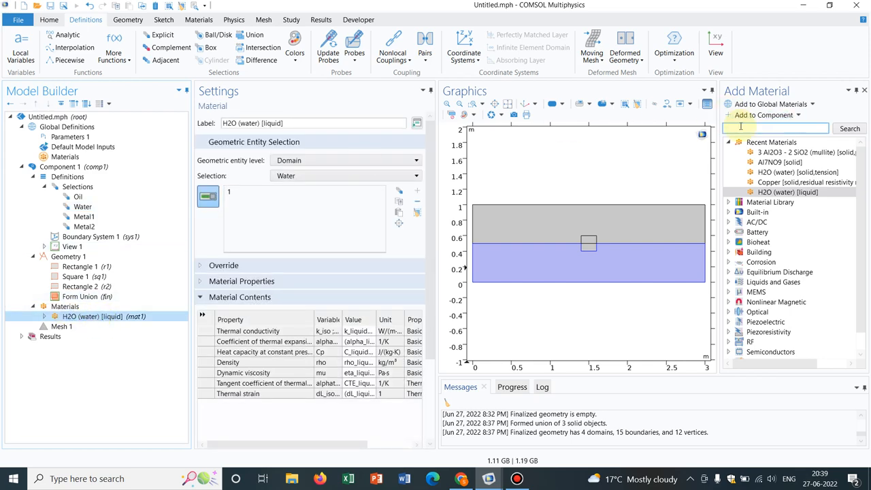
pyautogui.write('oil')
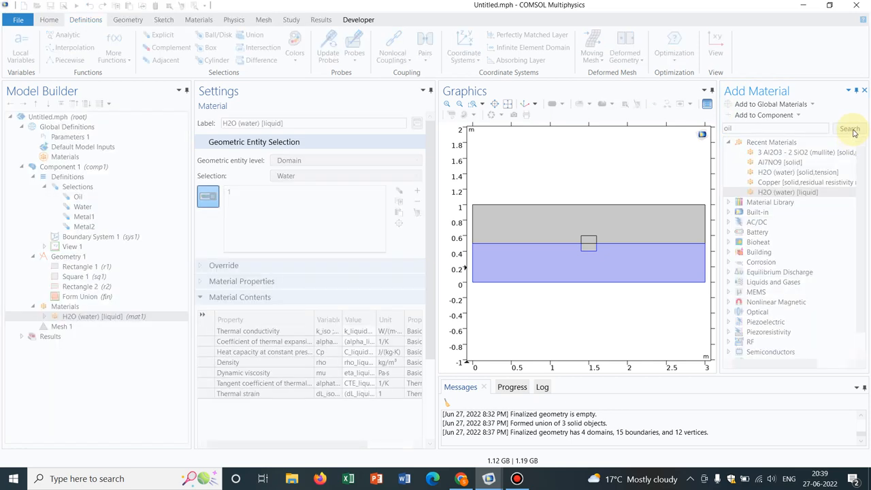
pyautogui.click(850, 129)
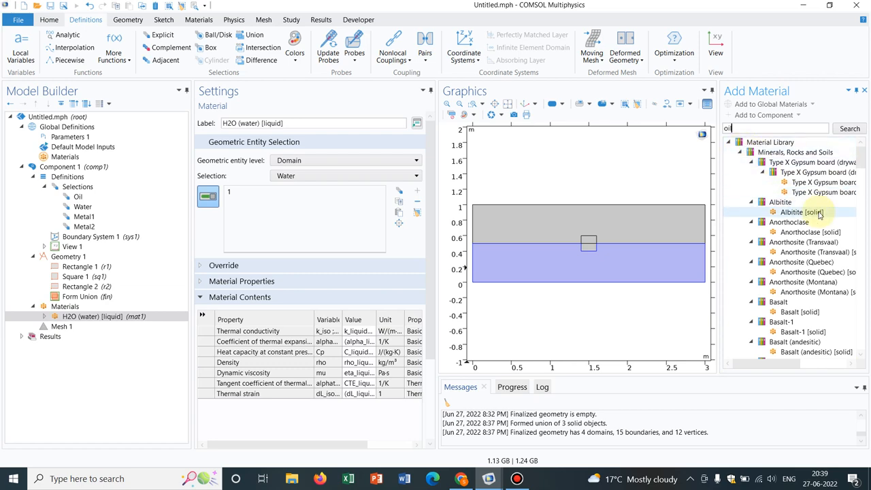
pyautogui.scroll(-3)
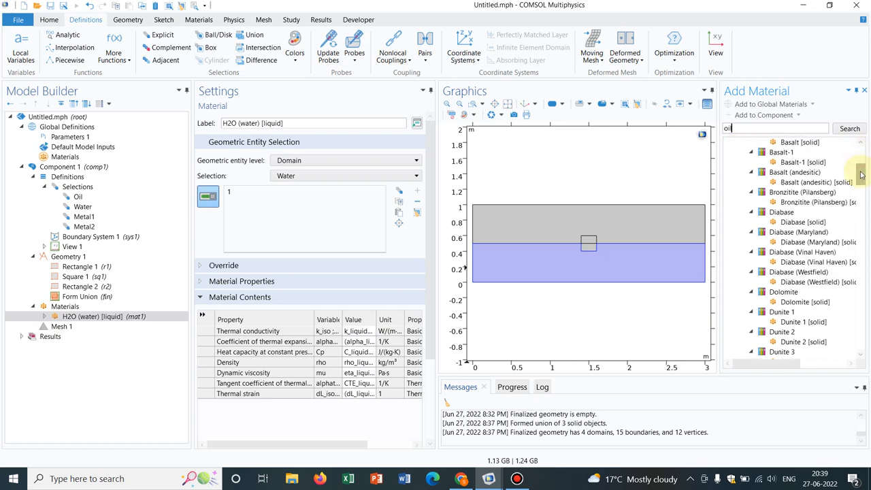
pyautogui.scroll(-3)
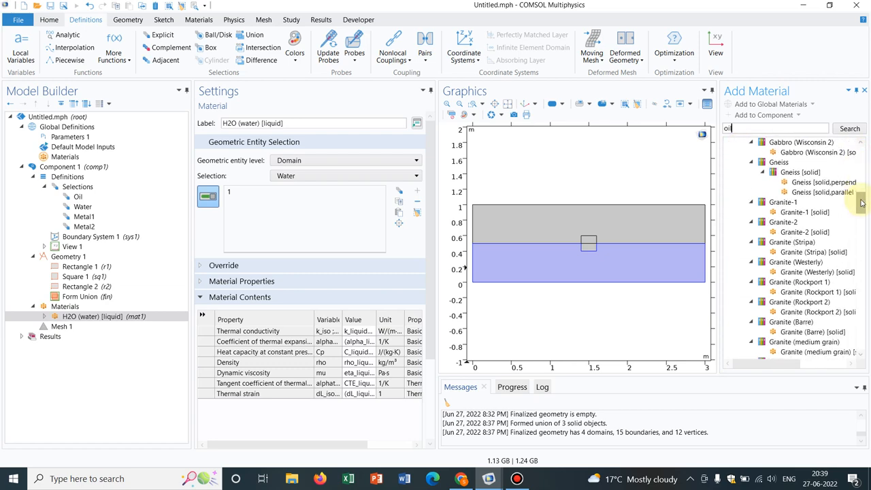
pyautogui.scroll(-3)
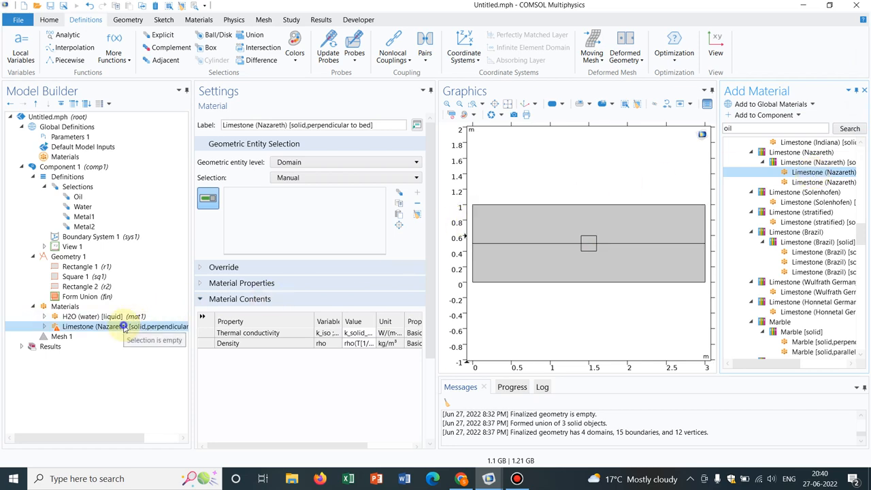
# Rename the Limestone material to Oil and assign it to the Oil selection (upper domain 2)
pyautogui.rightClick(125, 326)
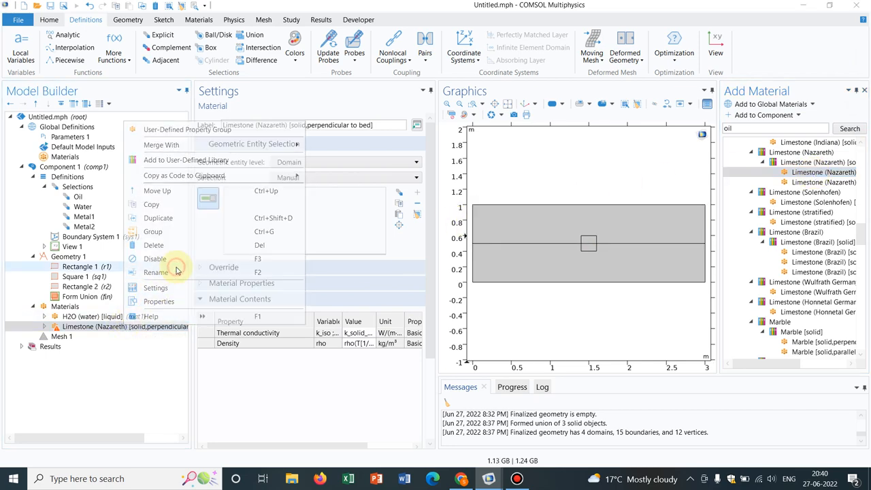
pyautogui.click(155, 271)
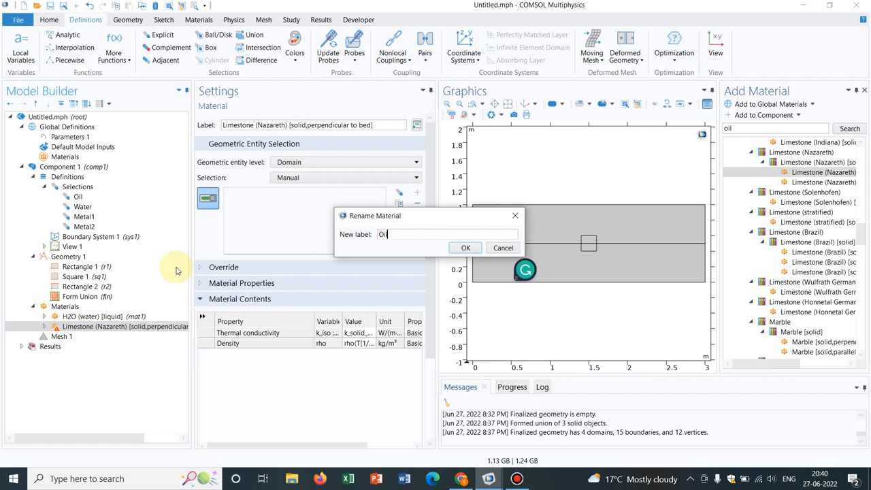
pyautogui.click(466, 247)
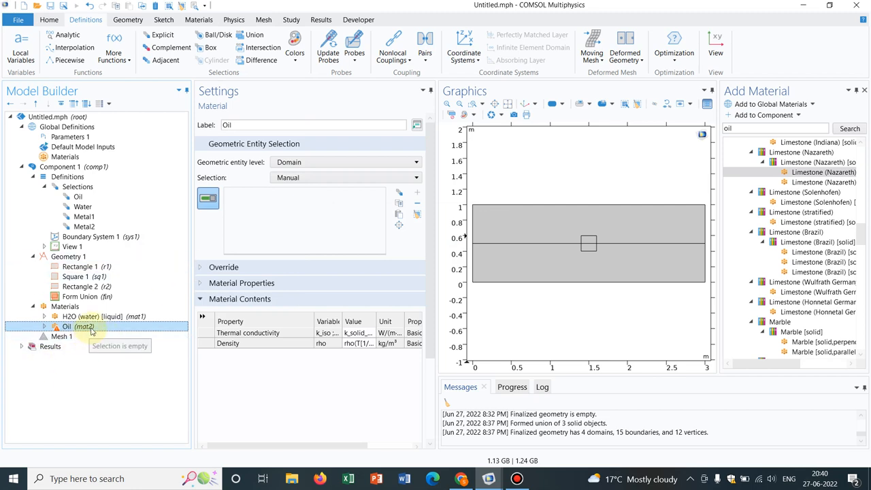
pyautogui.moveTo(344, 297)
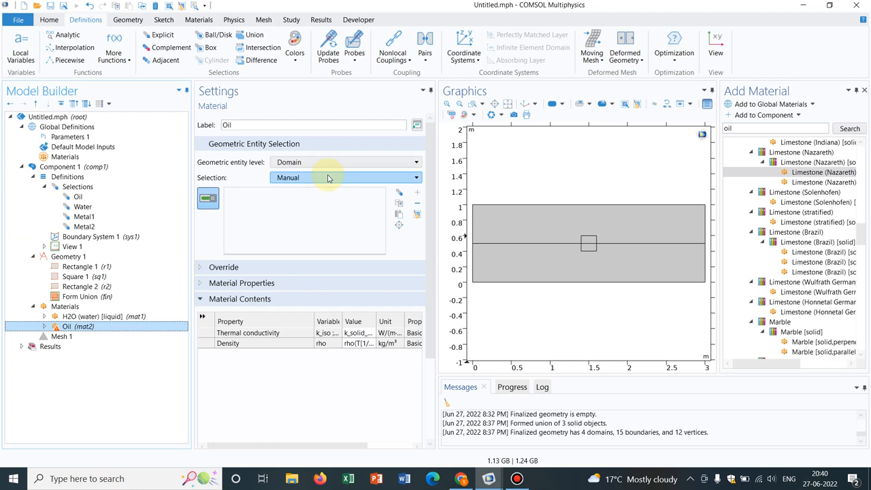
pyautogui.click(415, 178)
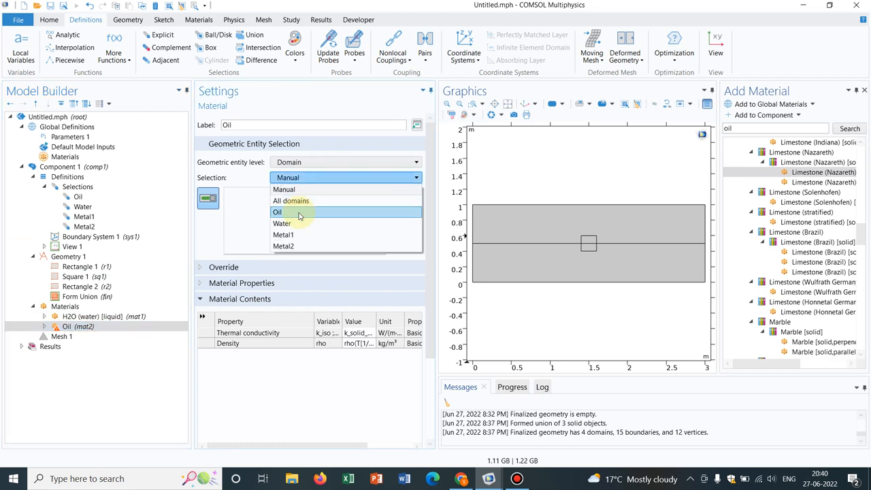
pyautogui.click(277, 211)
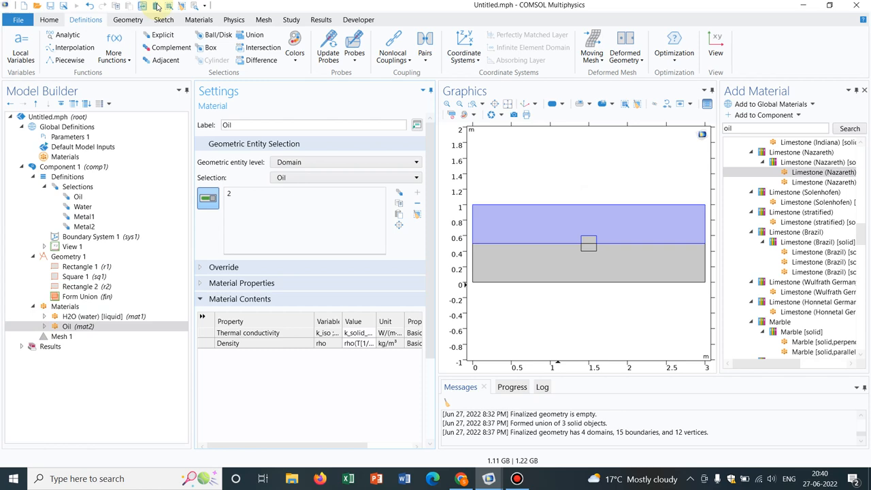
# Add a second Laminar Flow Initial Values node applied to the Water selection (domain 1)
pyautogui.click(233, 19)
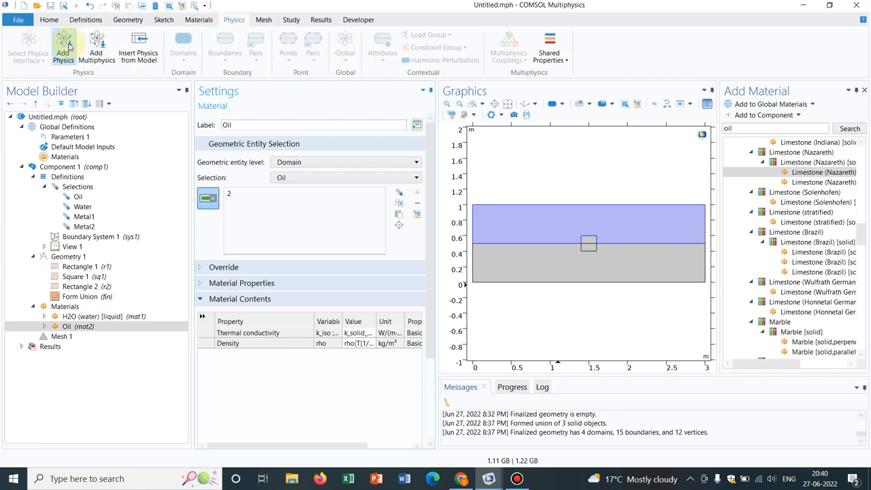
pyautogui.click(63, 43)
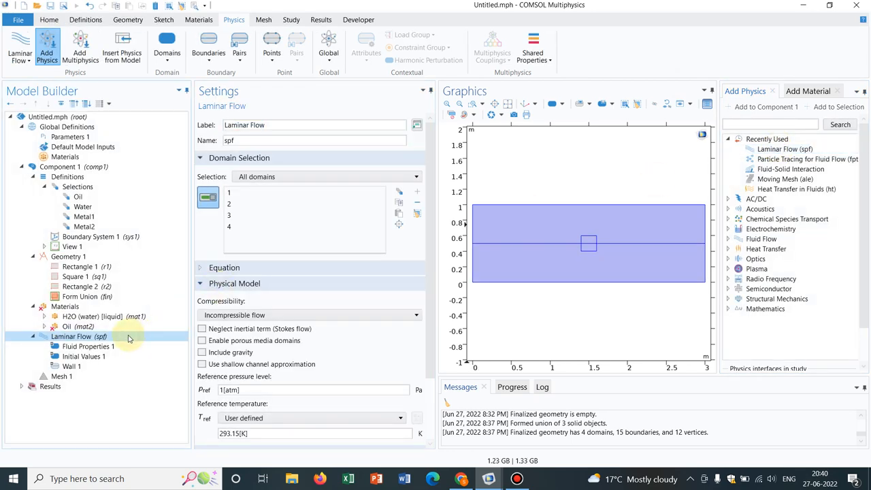
pyautogui.rightClick(78, 336)
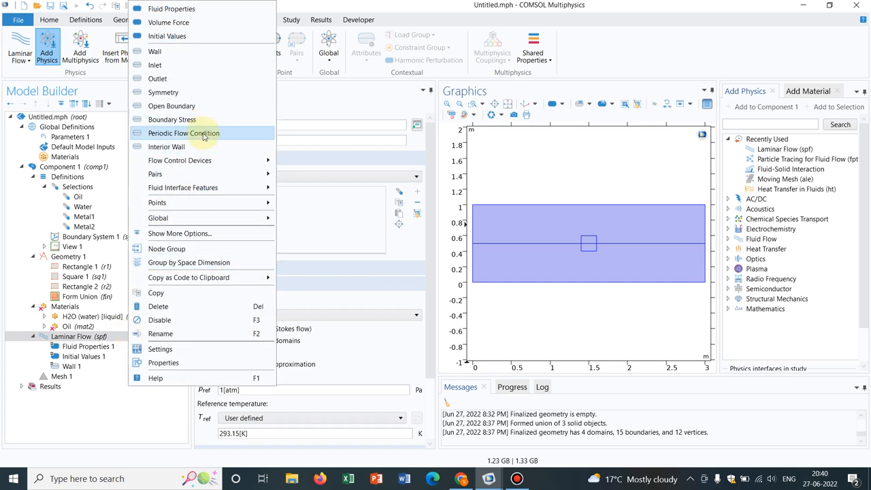
pyautogui.moveTo(171, 120)
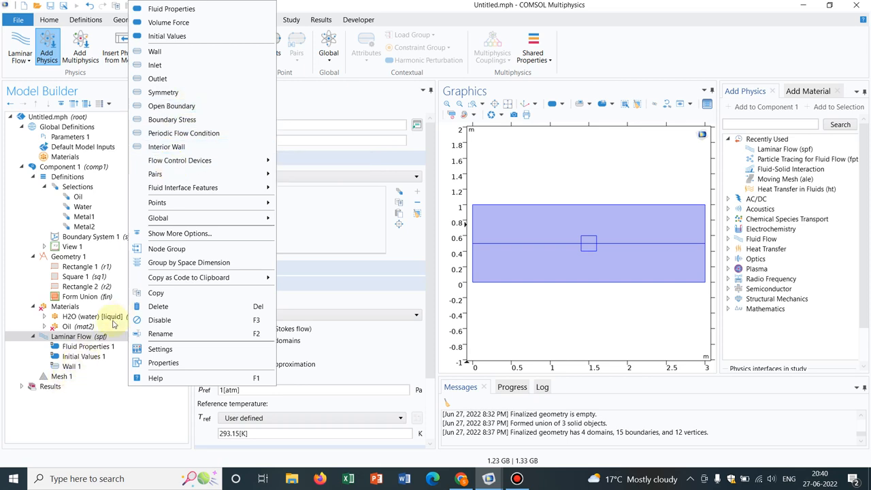
pyautogui.moveTo(179, 160)
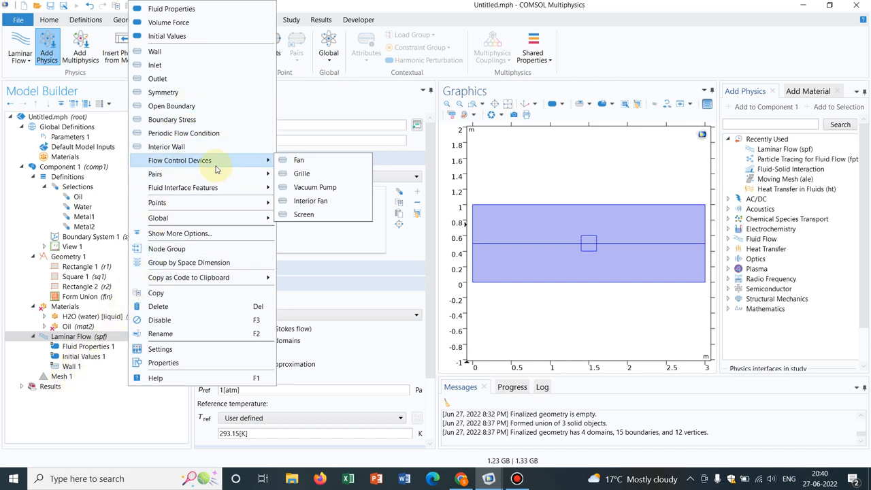
pyautogui.moveTo(219, 36)
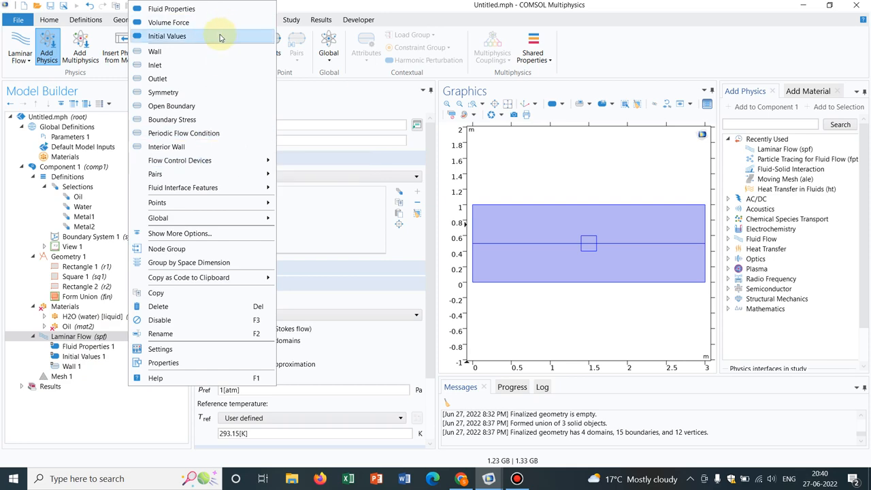
pyautogui.click(167, 36)
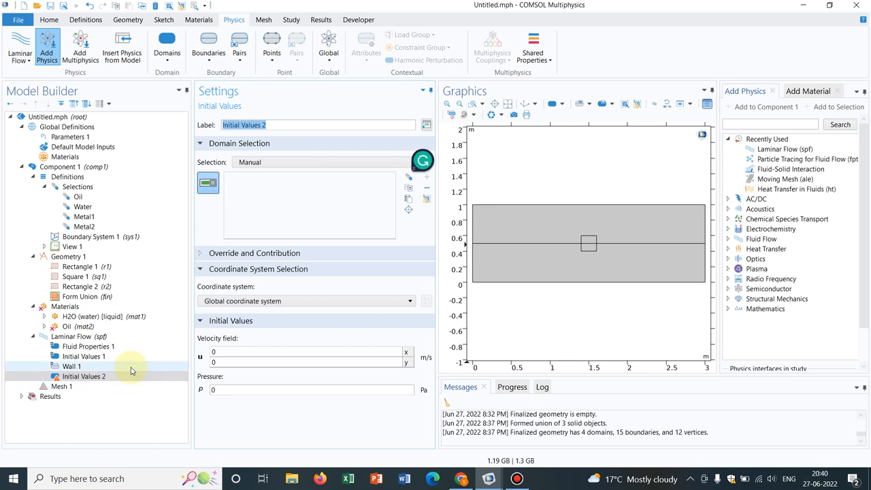
pyautogui.click(331, 162)
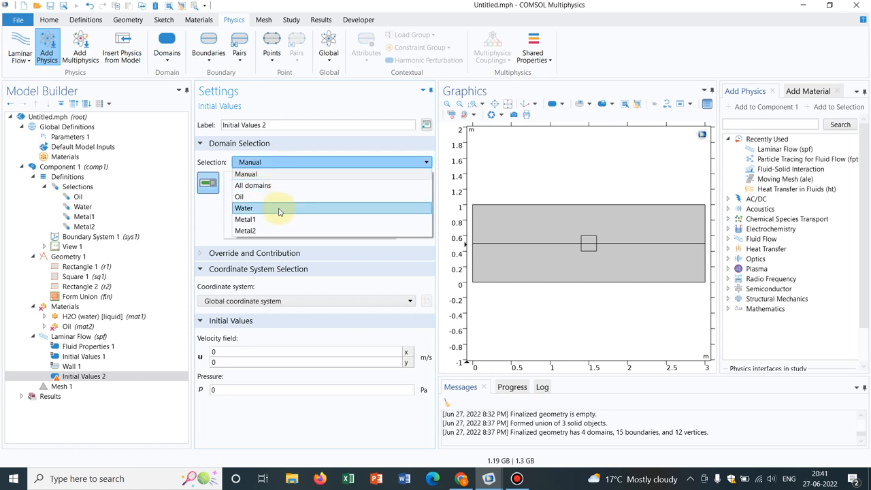
pyautogui.click(244, 208)
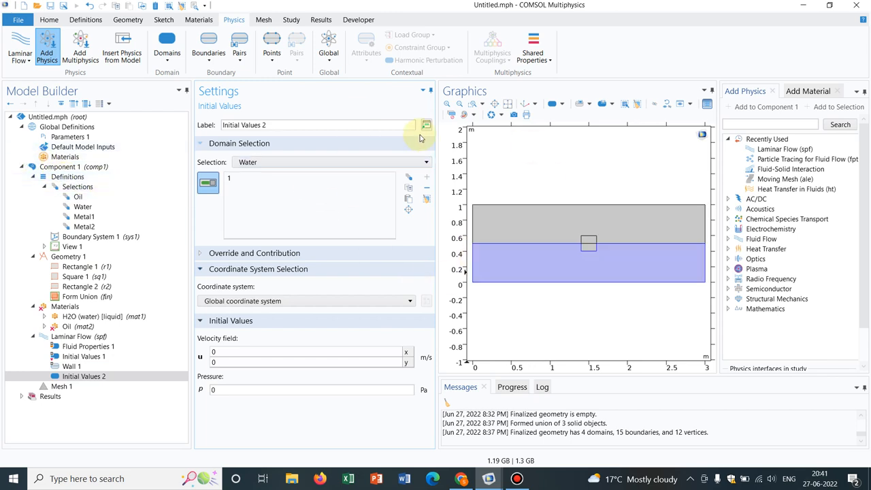
pyautogui.moveTo(339, 230)
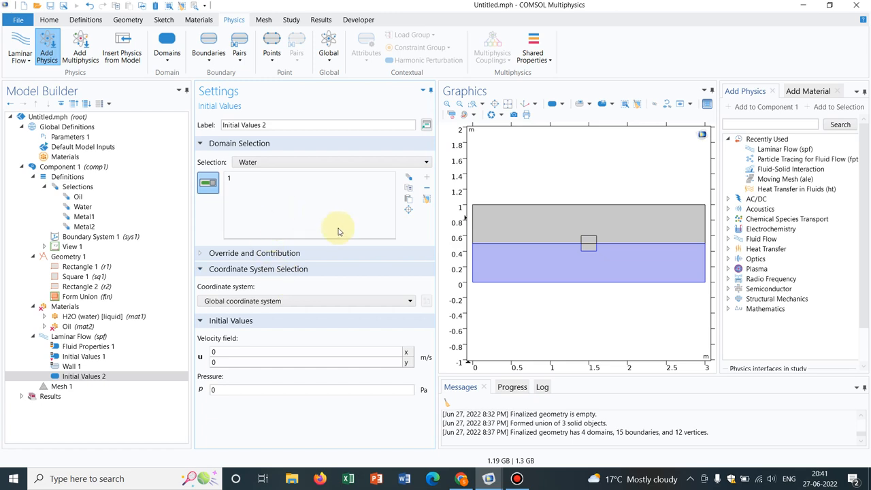
# Create an adjacent-boundaries selection named inlet
pyautogui.click(95, 236)
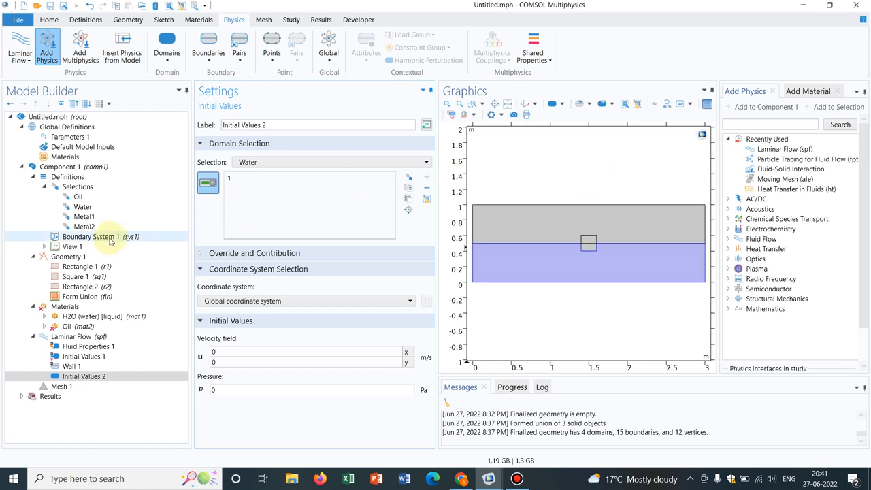
pyautogui.click(85, 19)
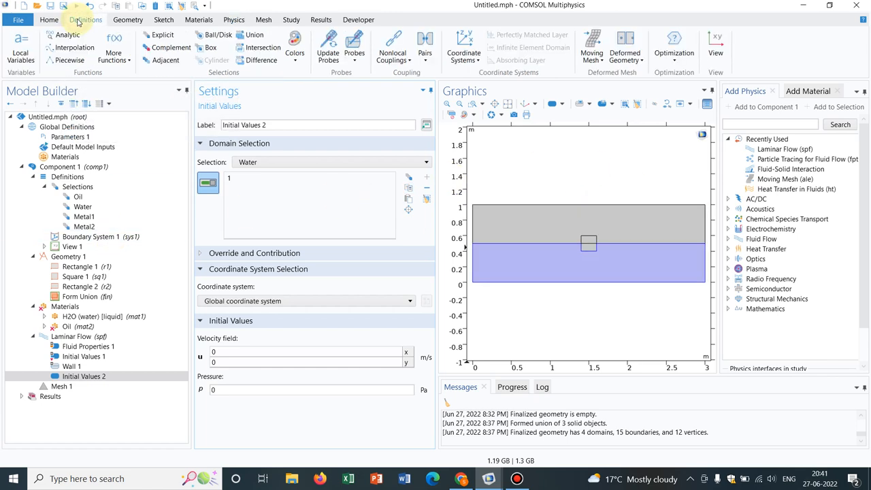
pyautogui.moveTo(166, 59)
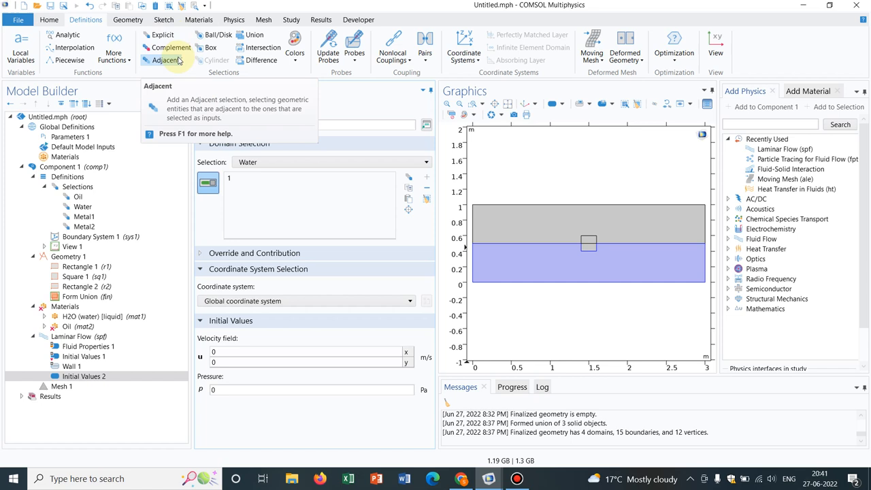
pyautogui.click(164, 59)
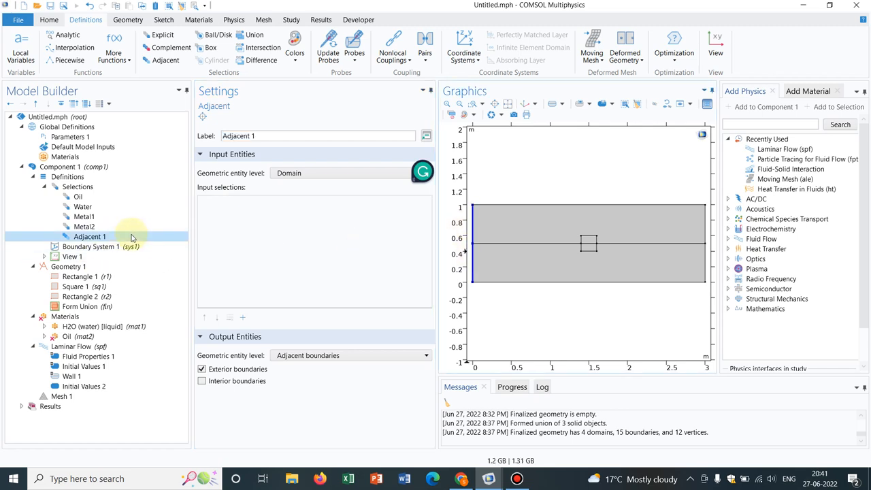
pyautogui.rightClick(89, 236)
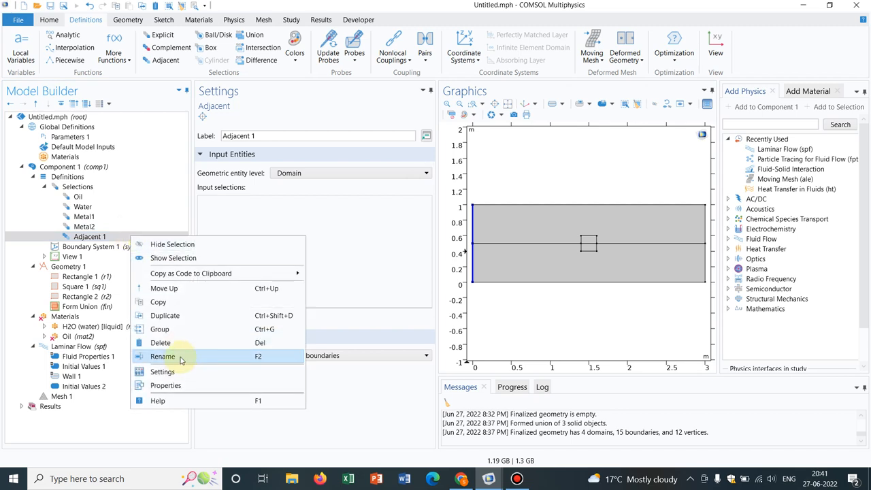
pyautogui.click(162, 356)
pyautogui.write('inlet')
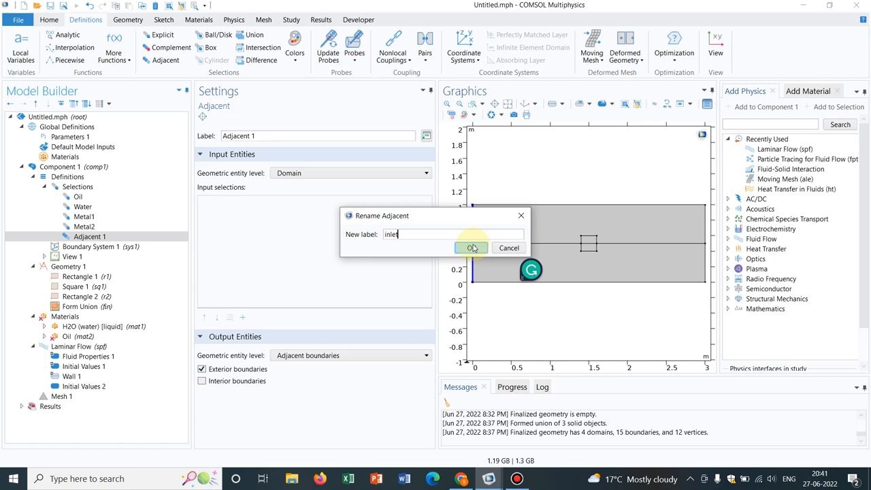
pyautogui.click(472, 248)
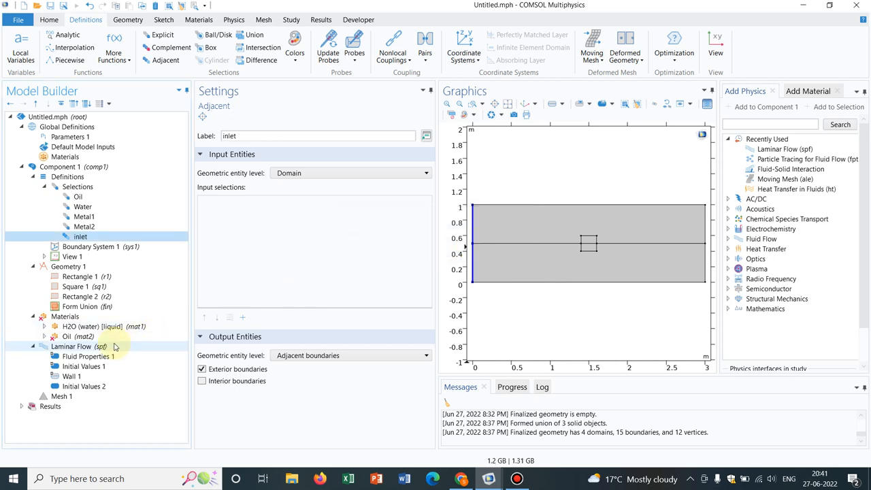
# Add a Laminar Flow Inlet condition using the inlet selection
pyautogui.rightClick(78, 346)
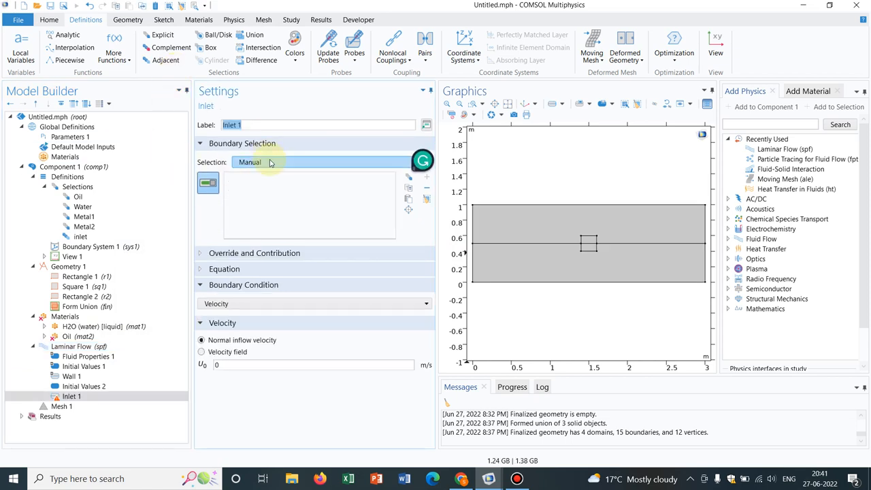
pyautogui.click(332, 162)
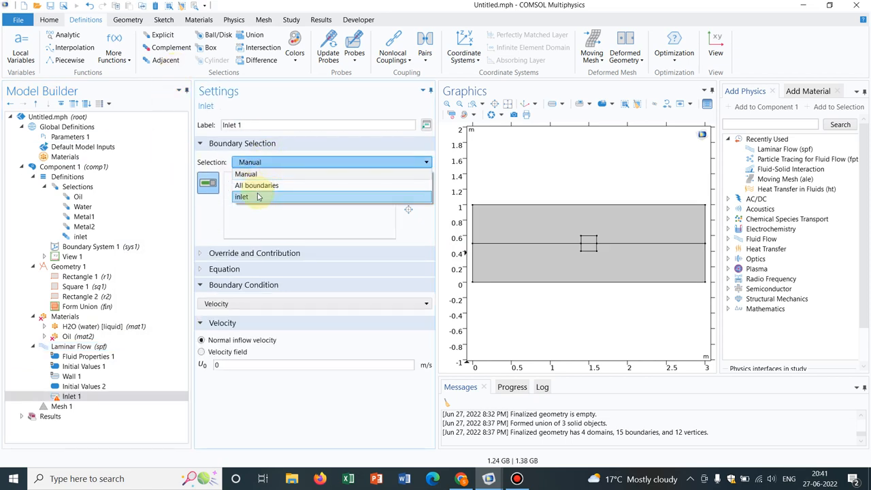
pyautogui.click(241, 197)
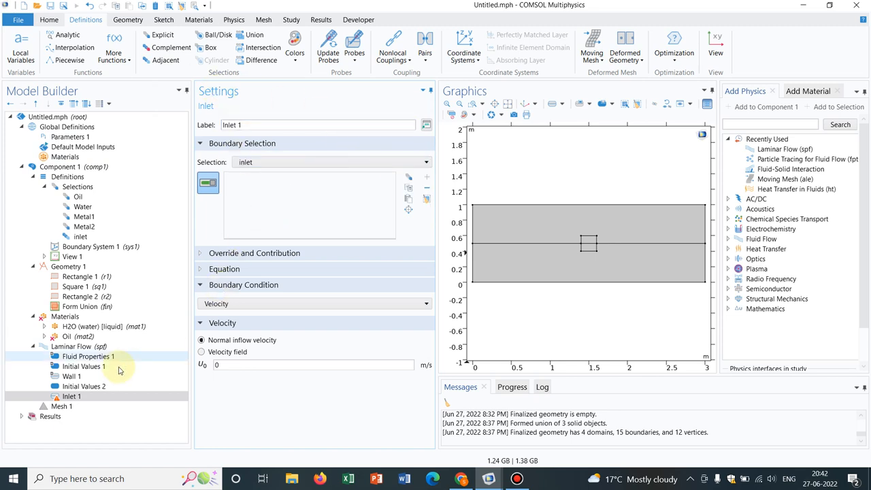
pyautogui.click(83, 385)
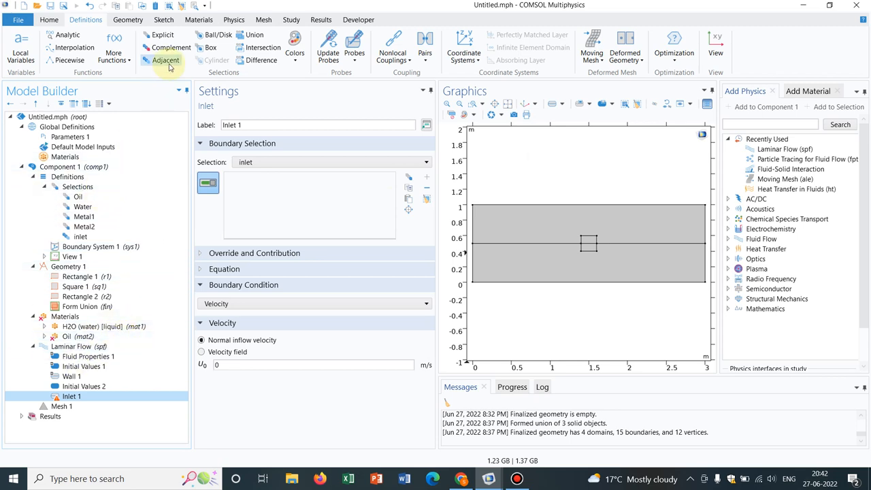
# Create a second adjacent-boundaries selection named Outlet
pyautogui.click(166, 59)
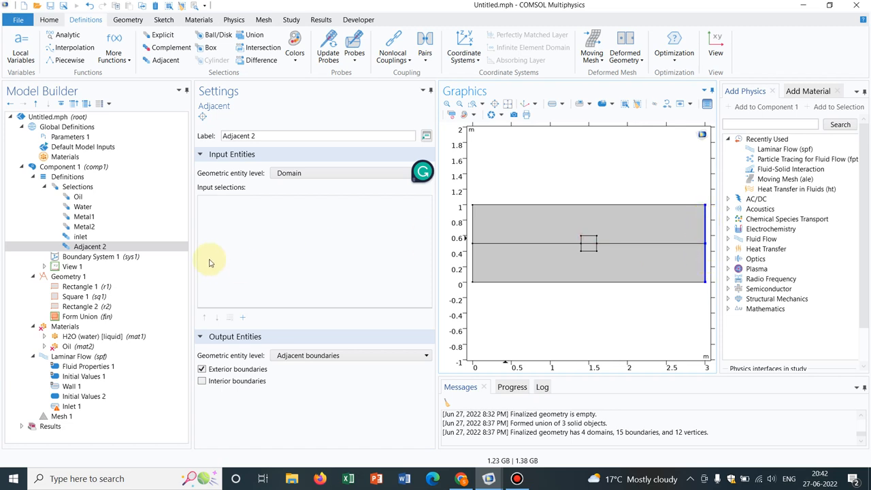
pyautogui.rightClick(91, 246)
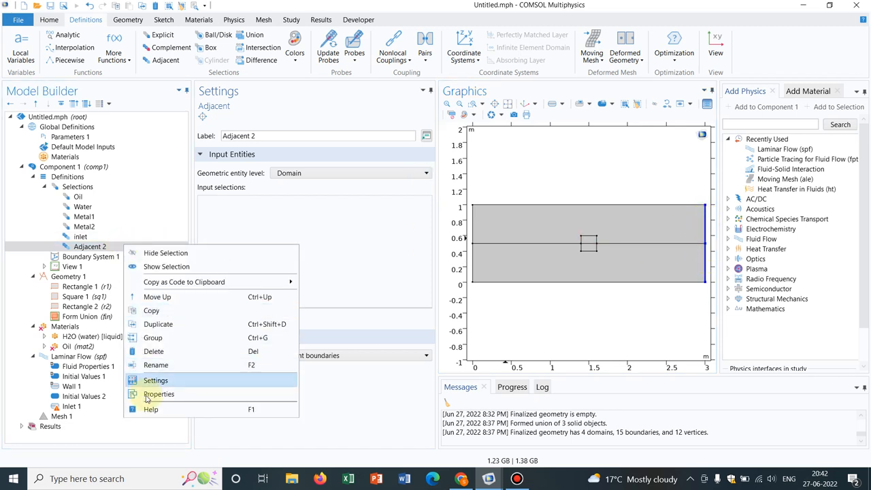
pyautogui.click(156, 364)
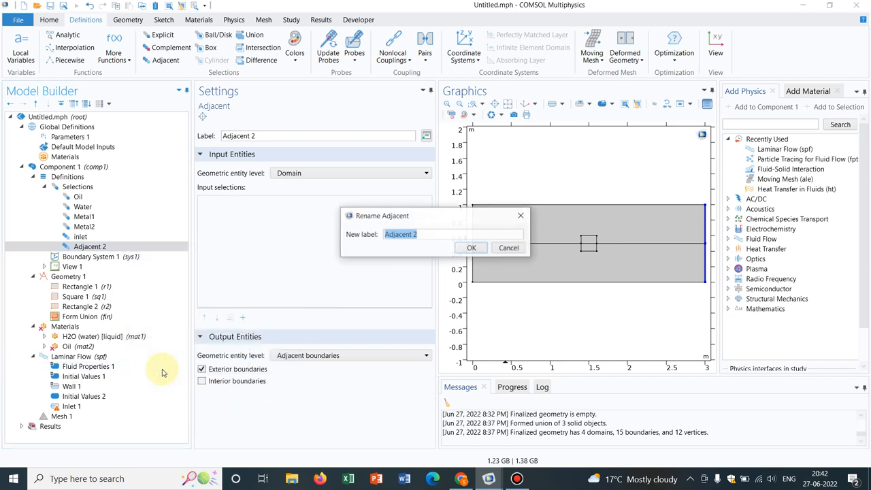
pyautogui.write('Outlet')
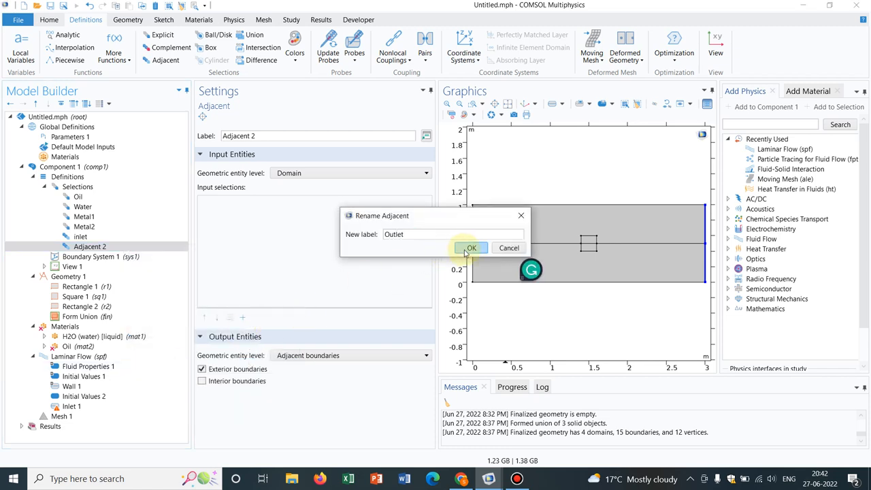
pyautogui.click(471, 248)
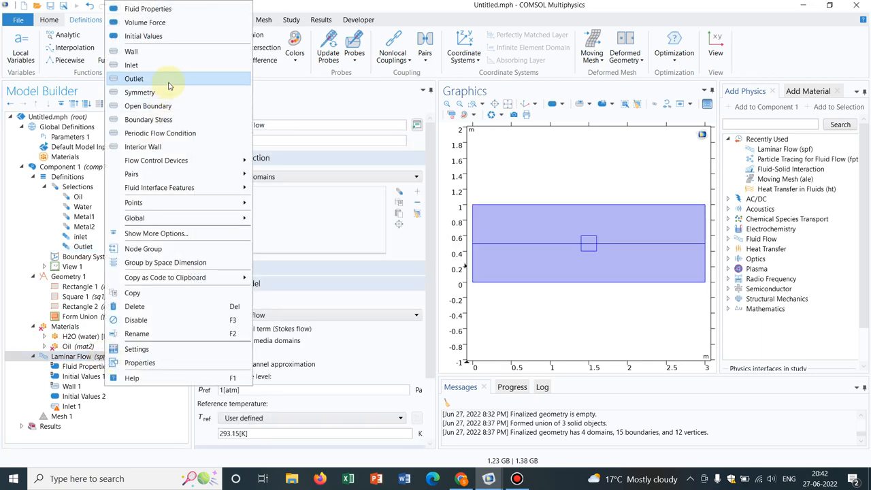
# Add a Laminar Flow Outlet condition on the right boundary using the Outlet selection
pyautogui.click(134, 78)
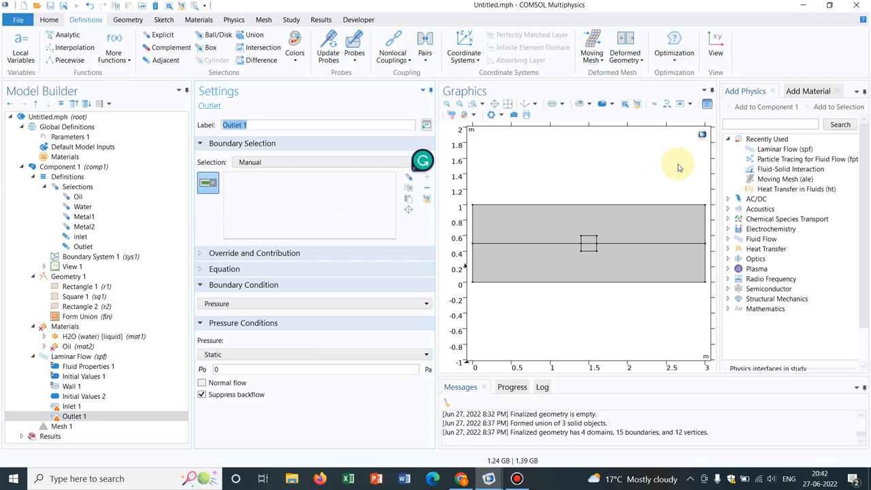
pyautogui.click(704, 257)
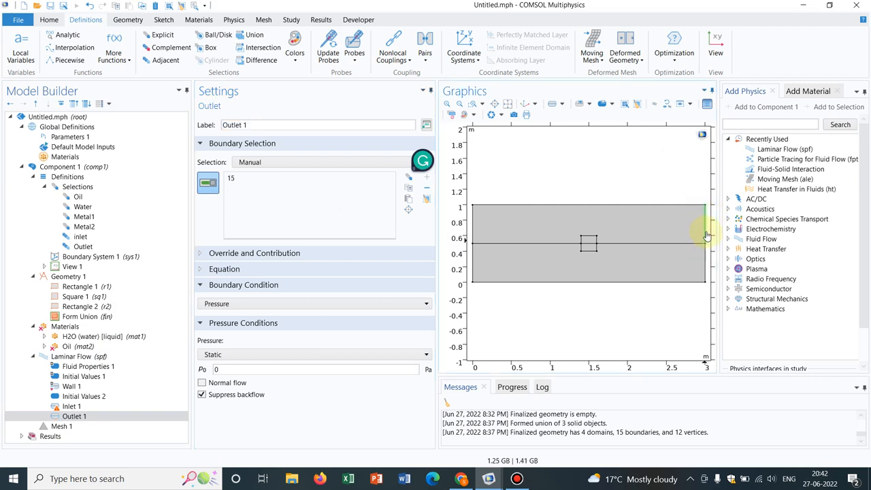
pyautogui.click(317, 162)
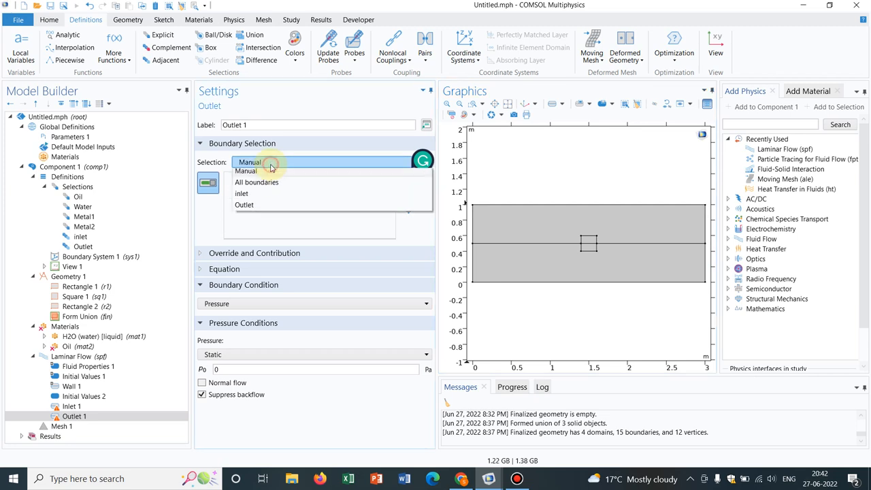
pyautogui.click(244, 205)
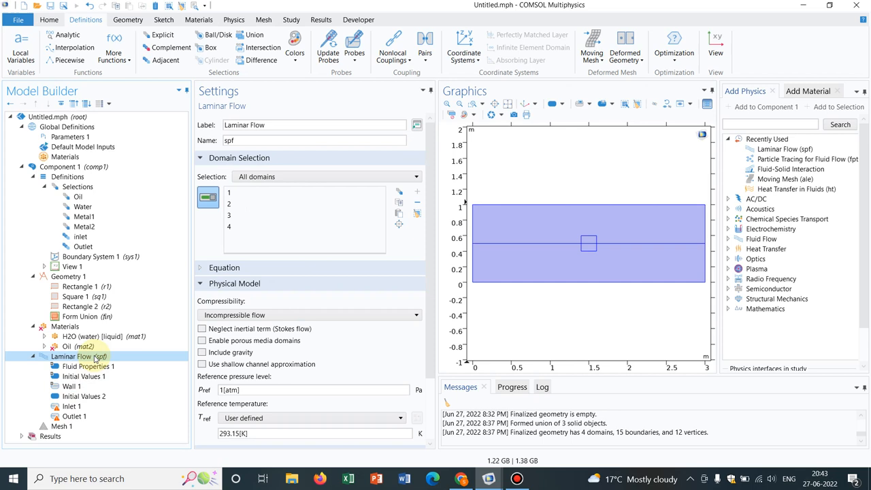
pyautogui.moveTo(17, 13)
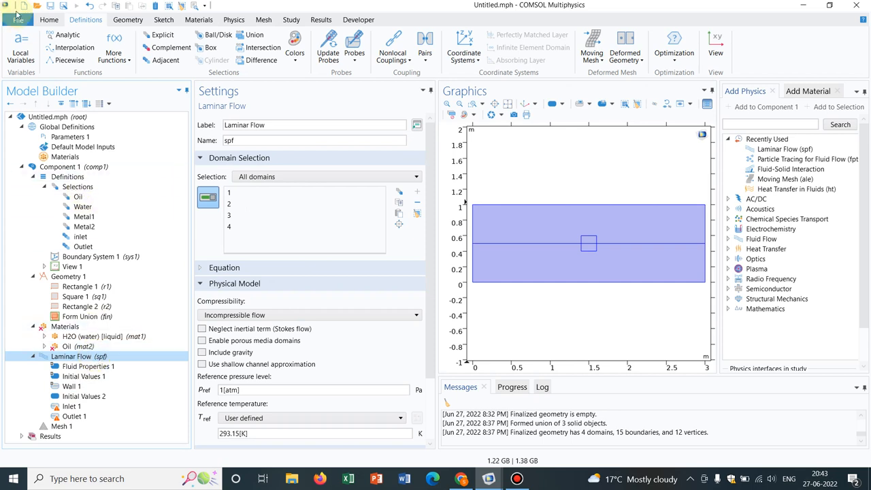